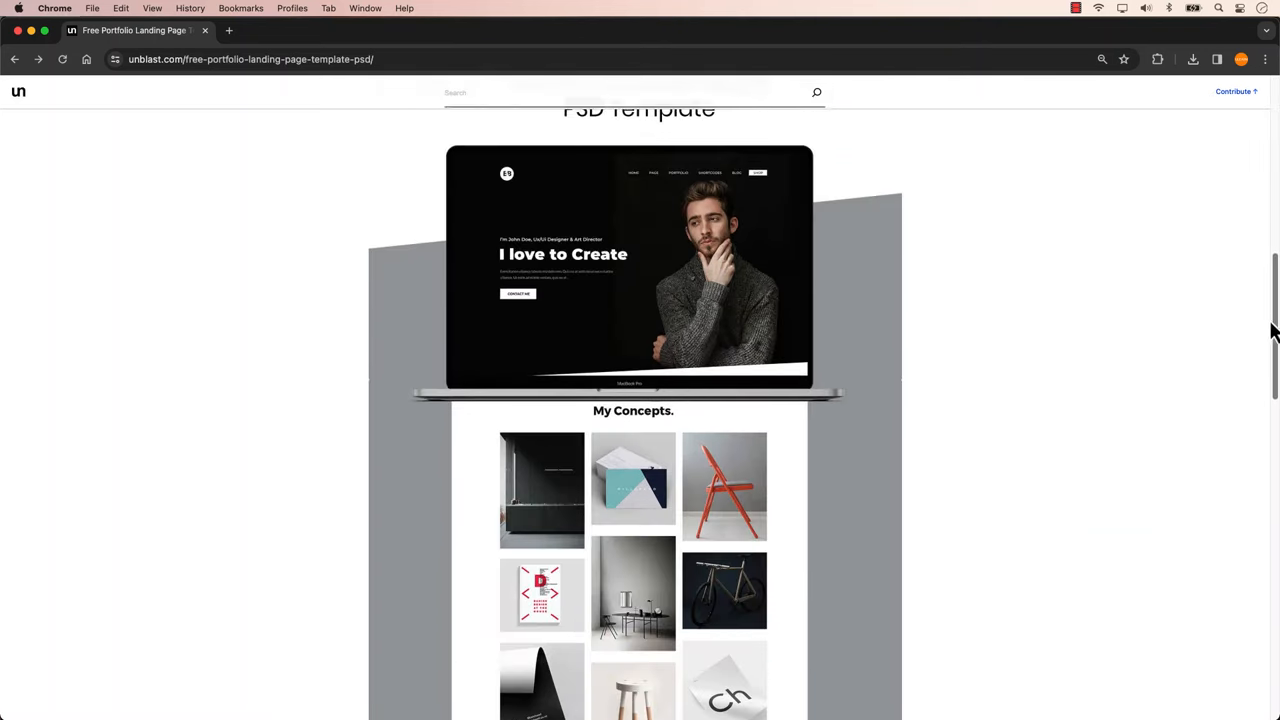
Download the free portfolio landing page PSD template from unblast.com
scroll(down, 3)
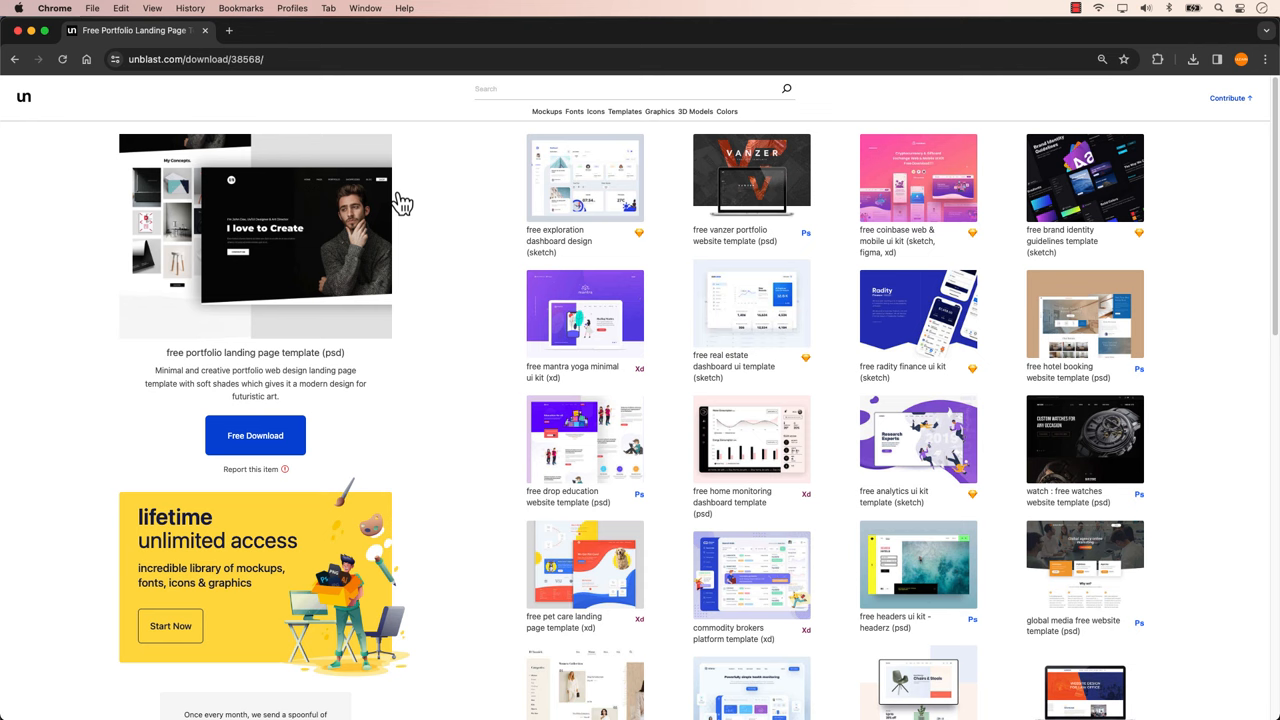
click(256, 436)
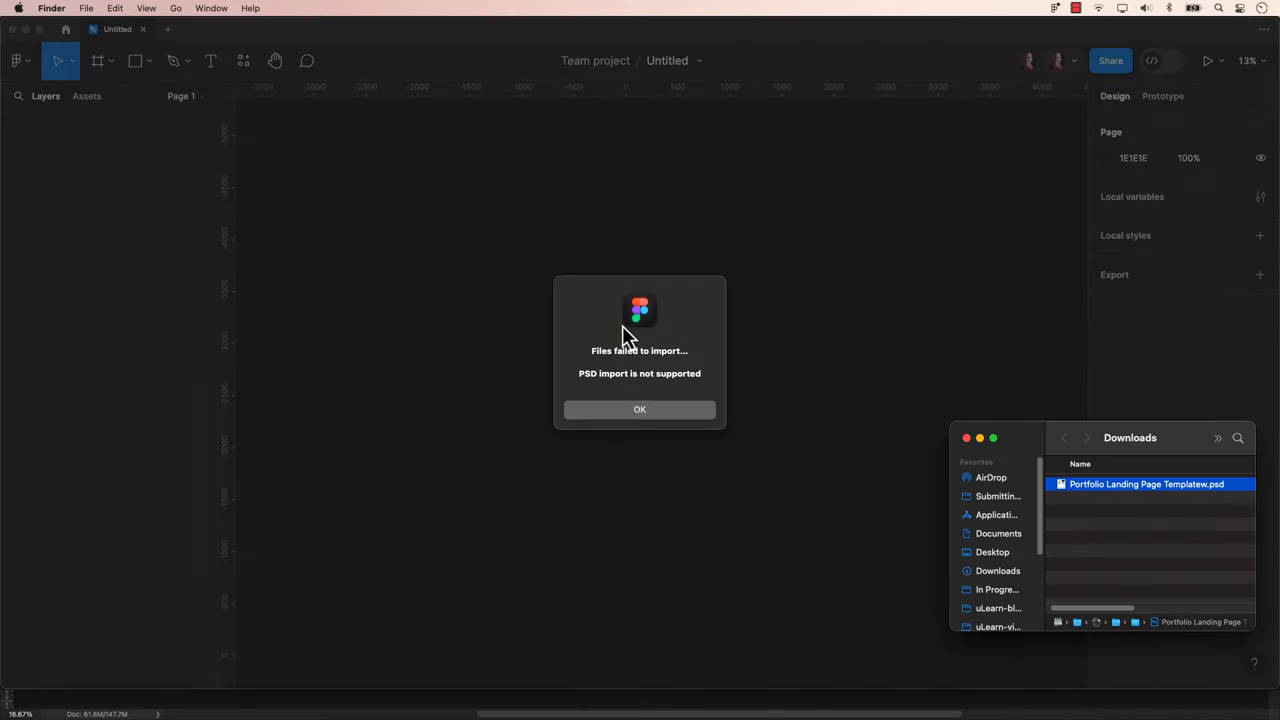
mouse_move(672, 392)
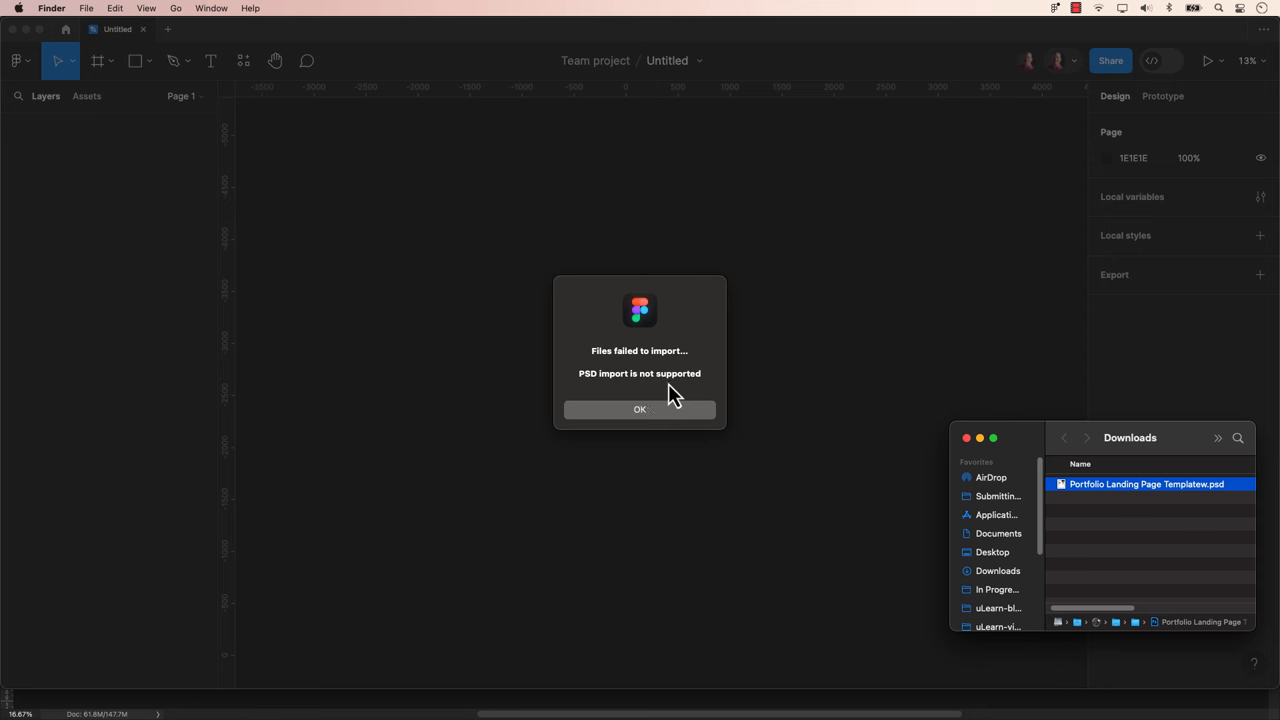
mouse_move(690, 412)
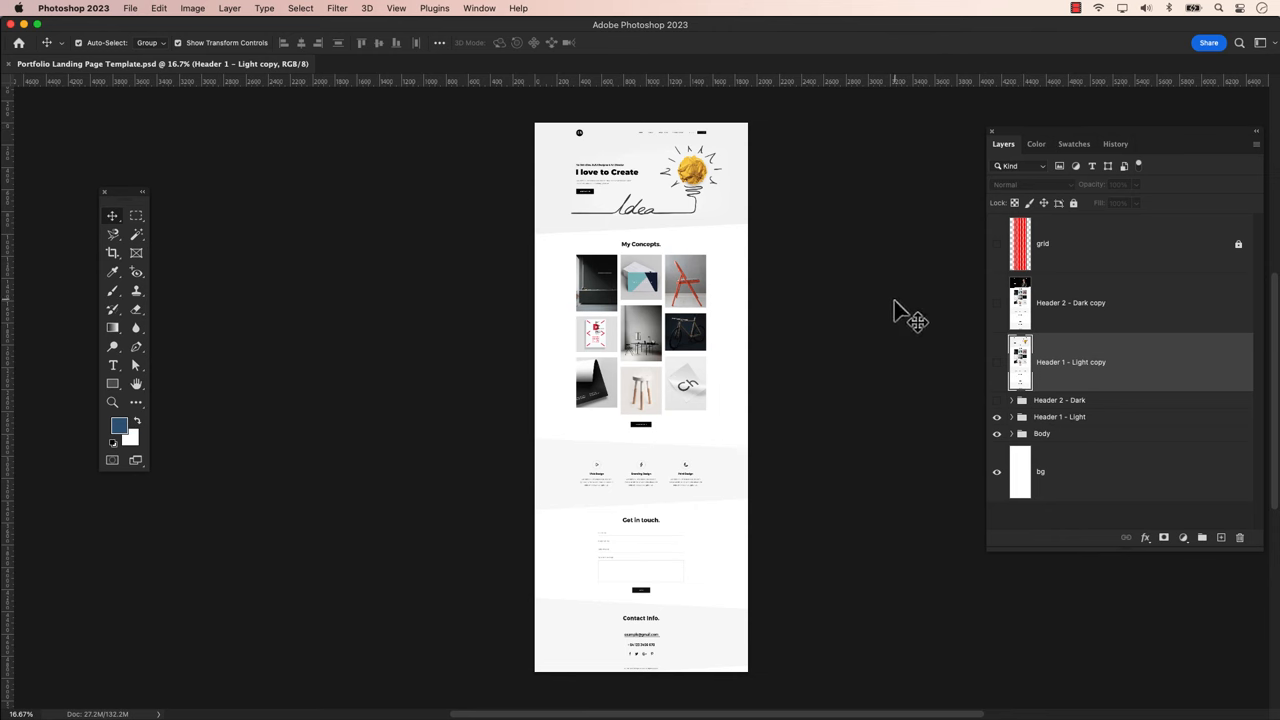
Toggle the Header 1 and Header 2 copy layers, leaving the dark portrait header visible
click(996, 308)
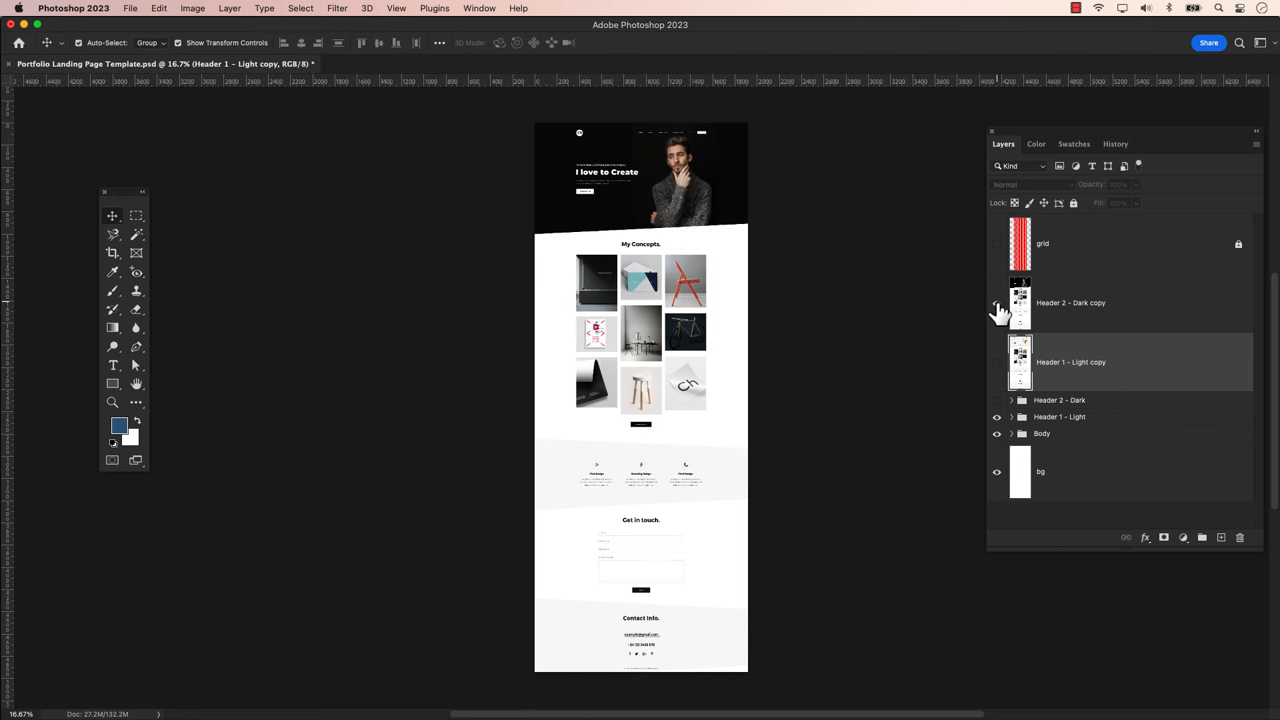
click(996, 362)
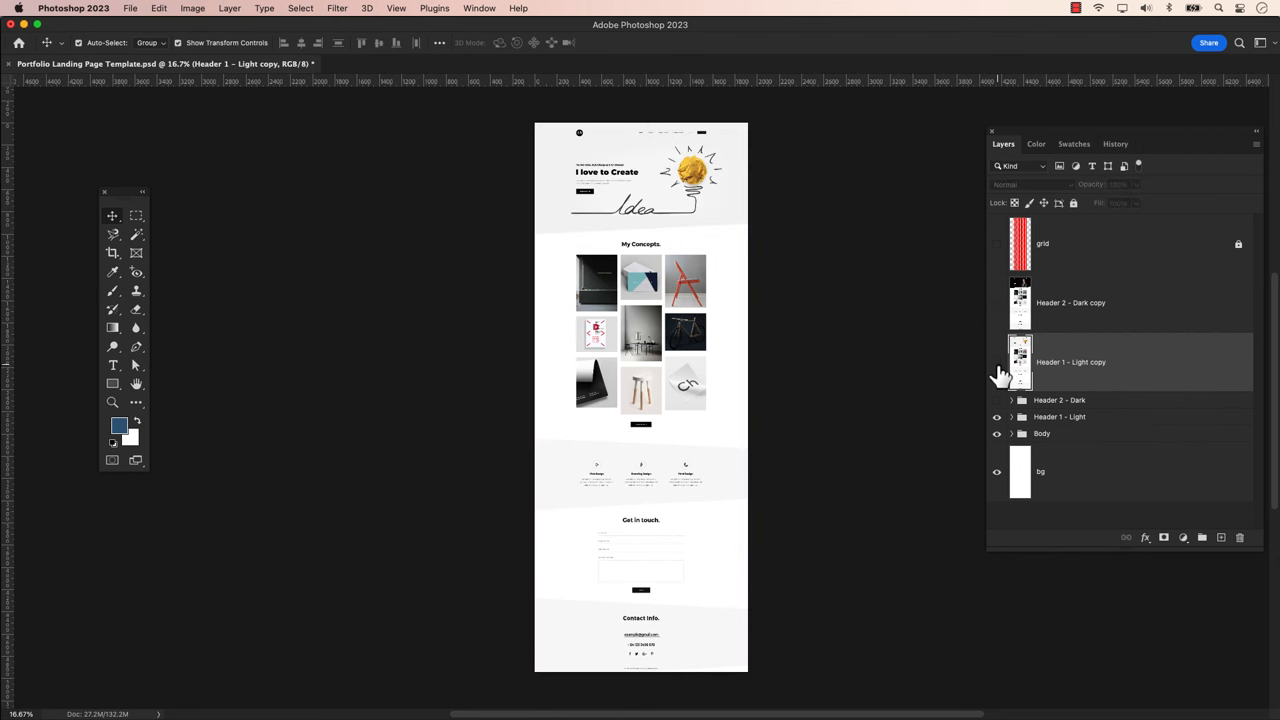
click(996, 400)
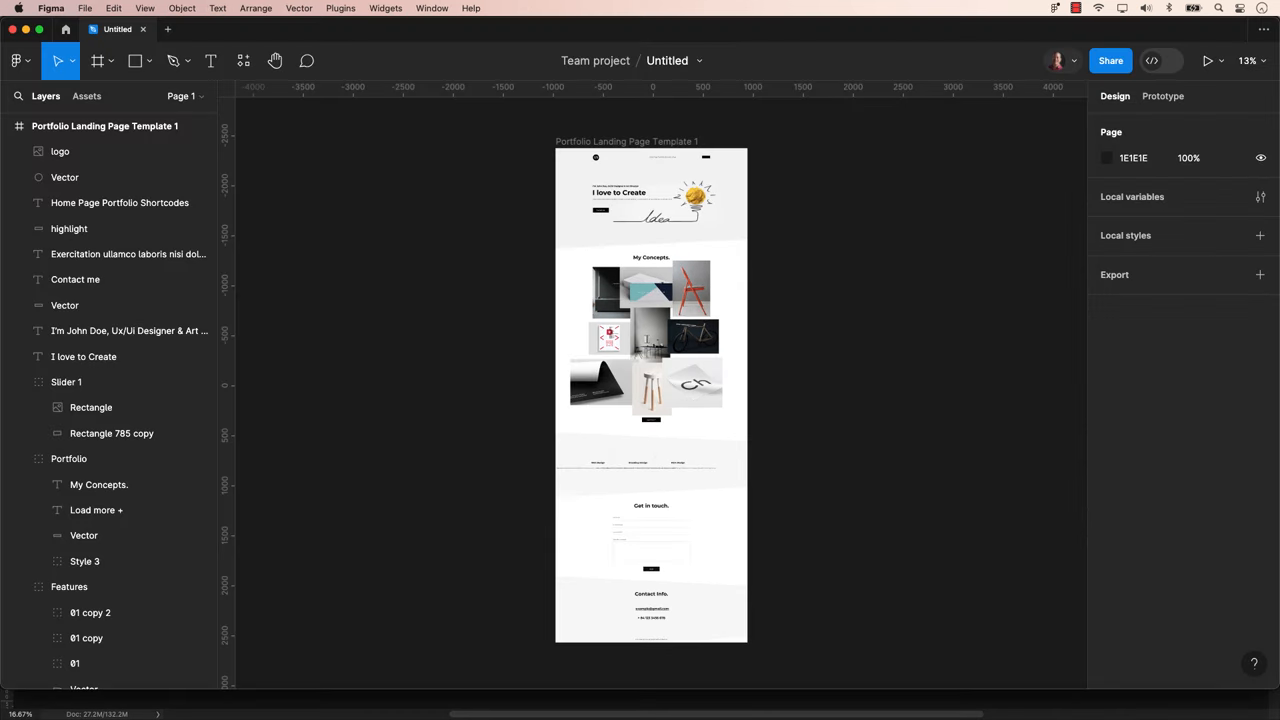
mouse_move(144, 350)
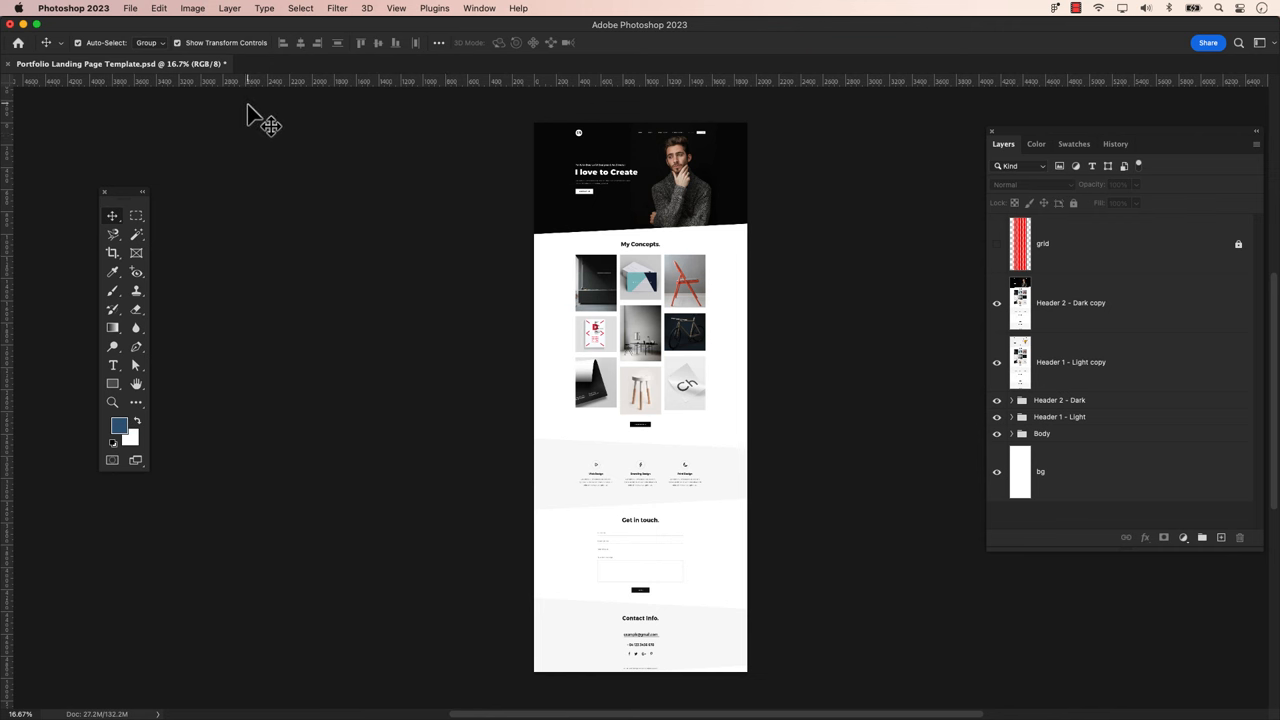
click(128, 8)
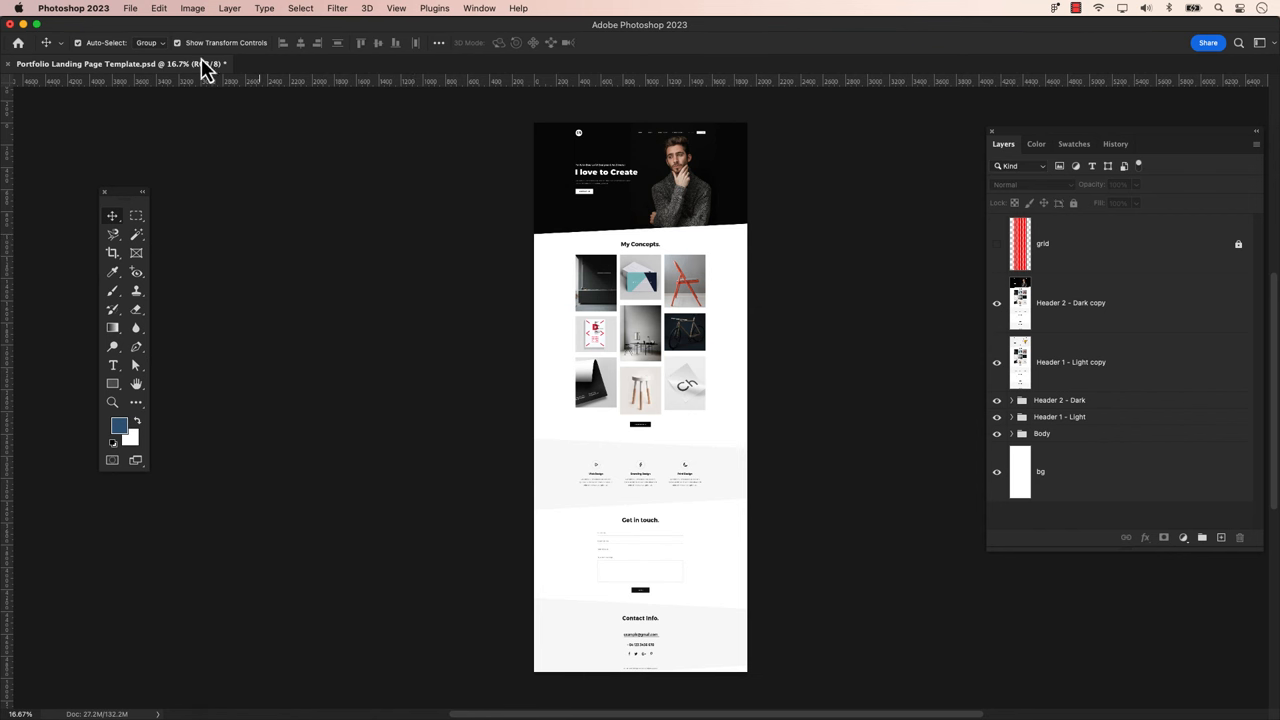
click(130, 8)
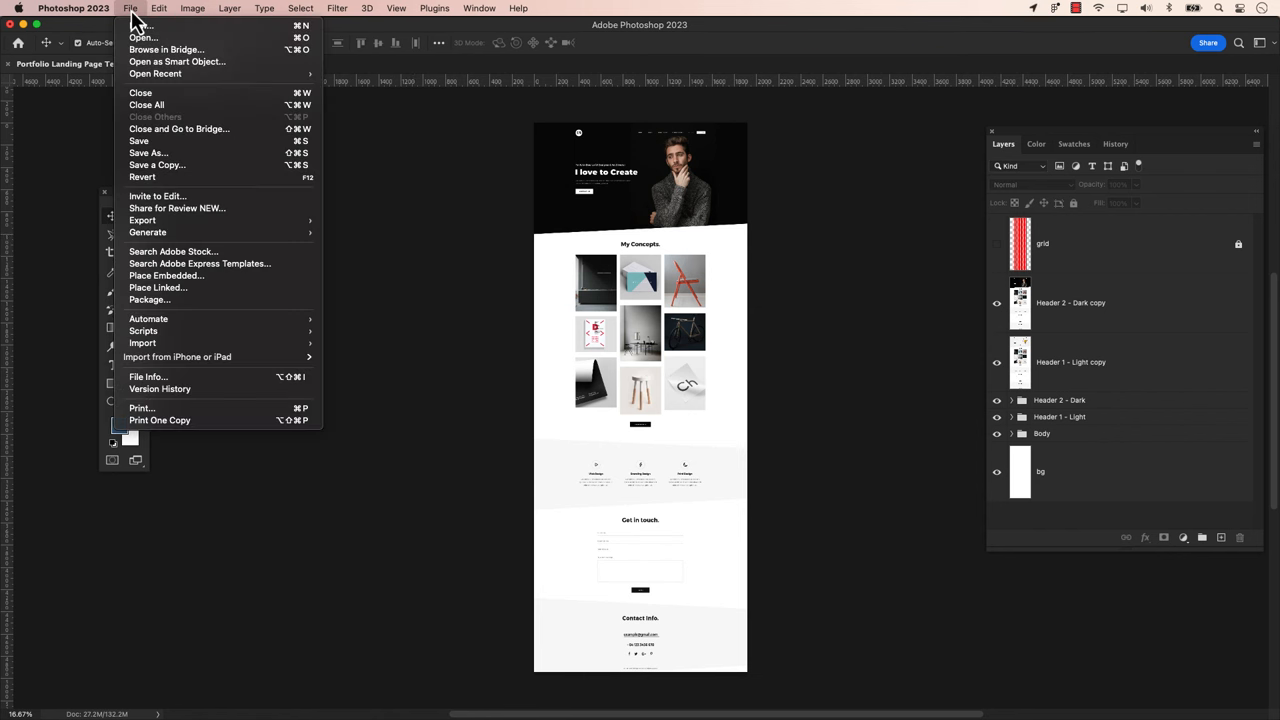
mouse_move(148, 152)
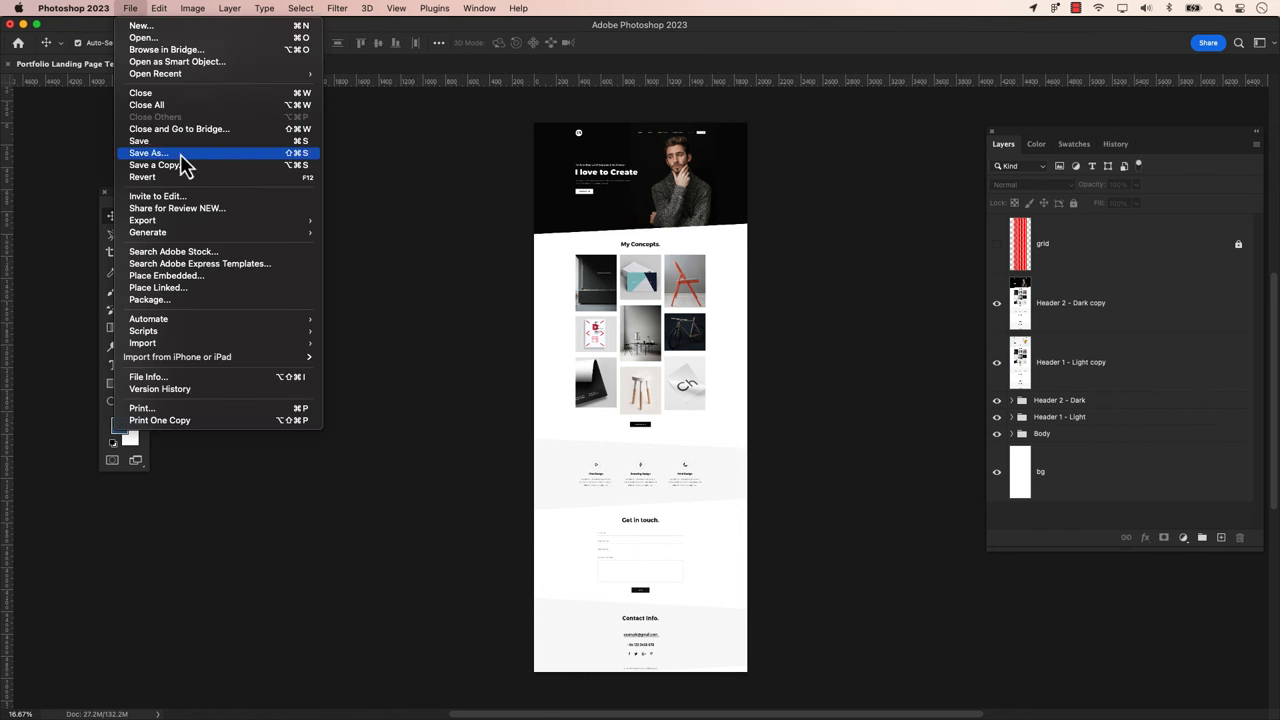
mouse_move(142, 220)
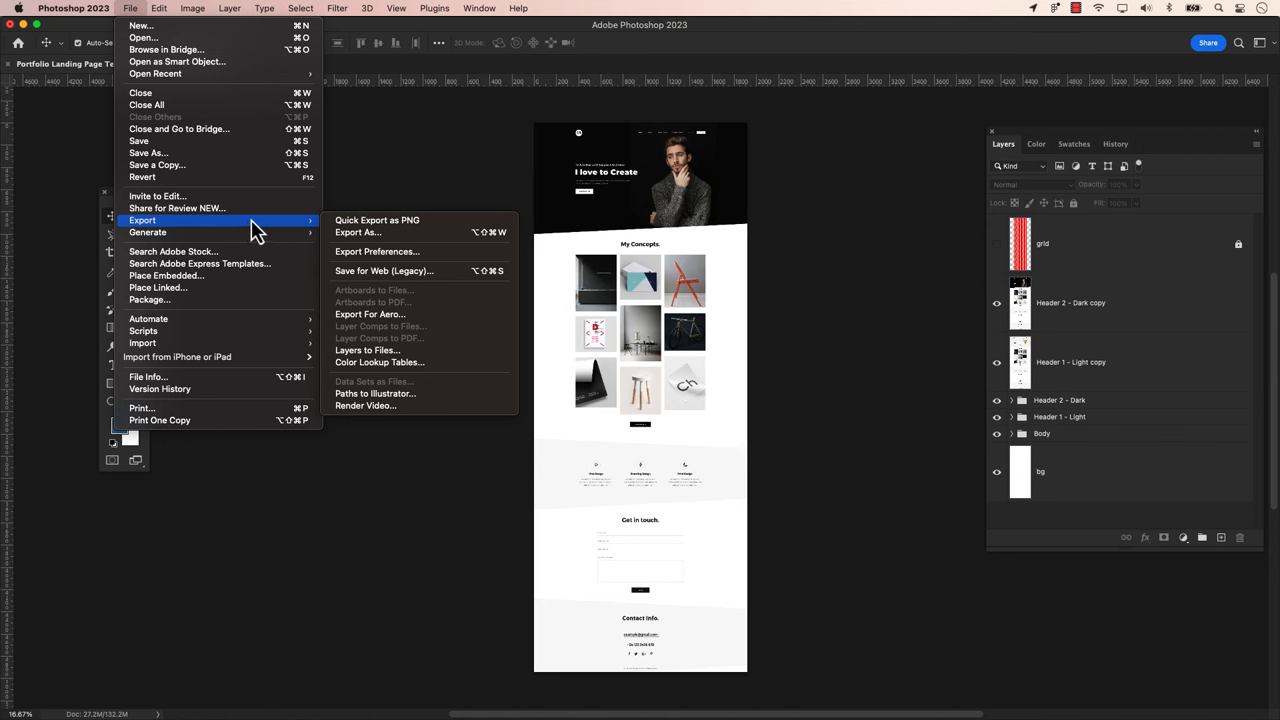
mouse_move(356, 232)
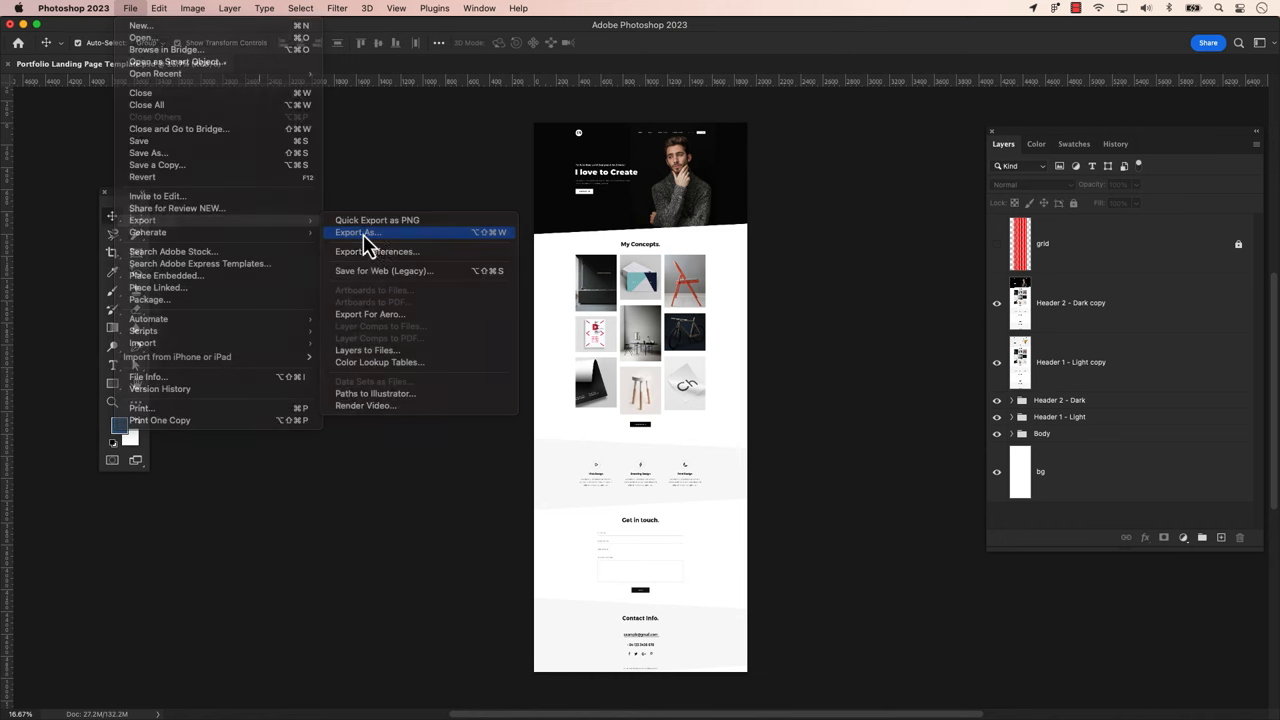
click(358, 232)
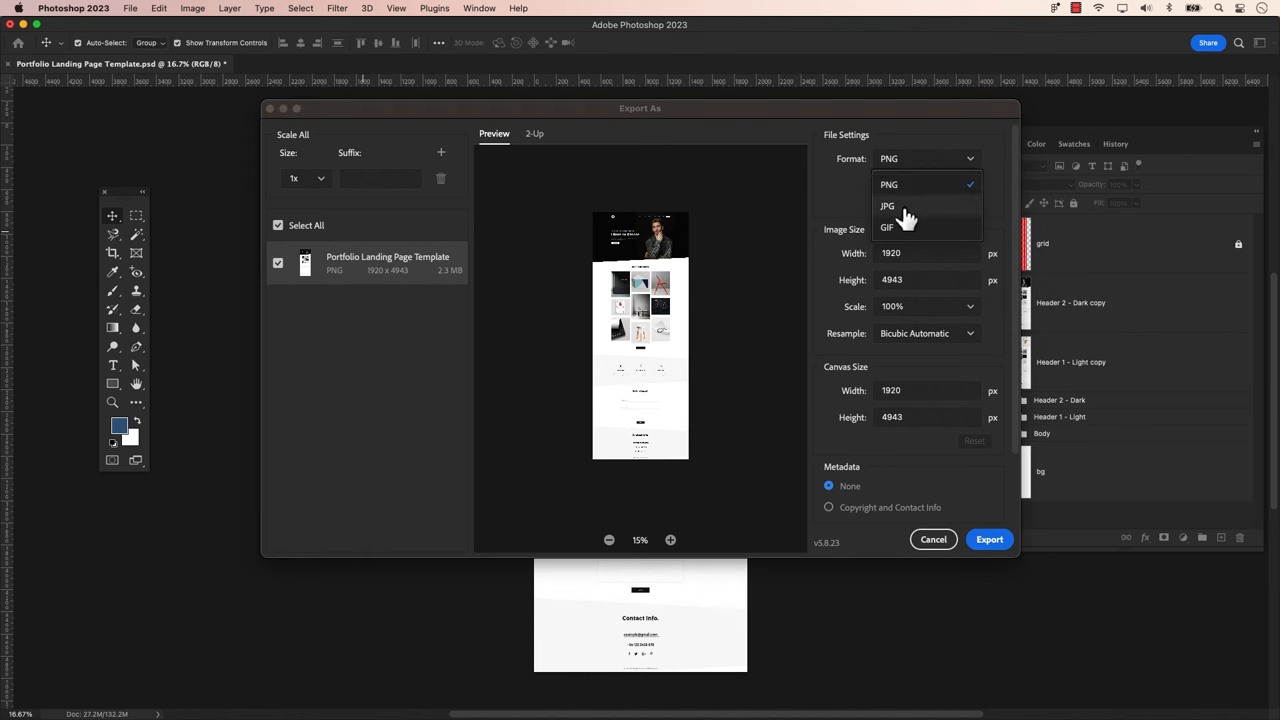
click(888, 184)
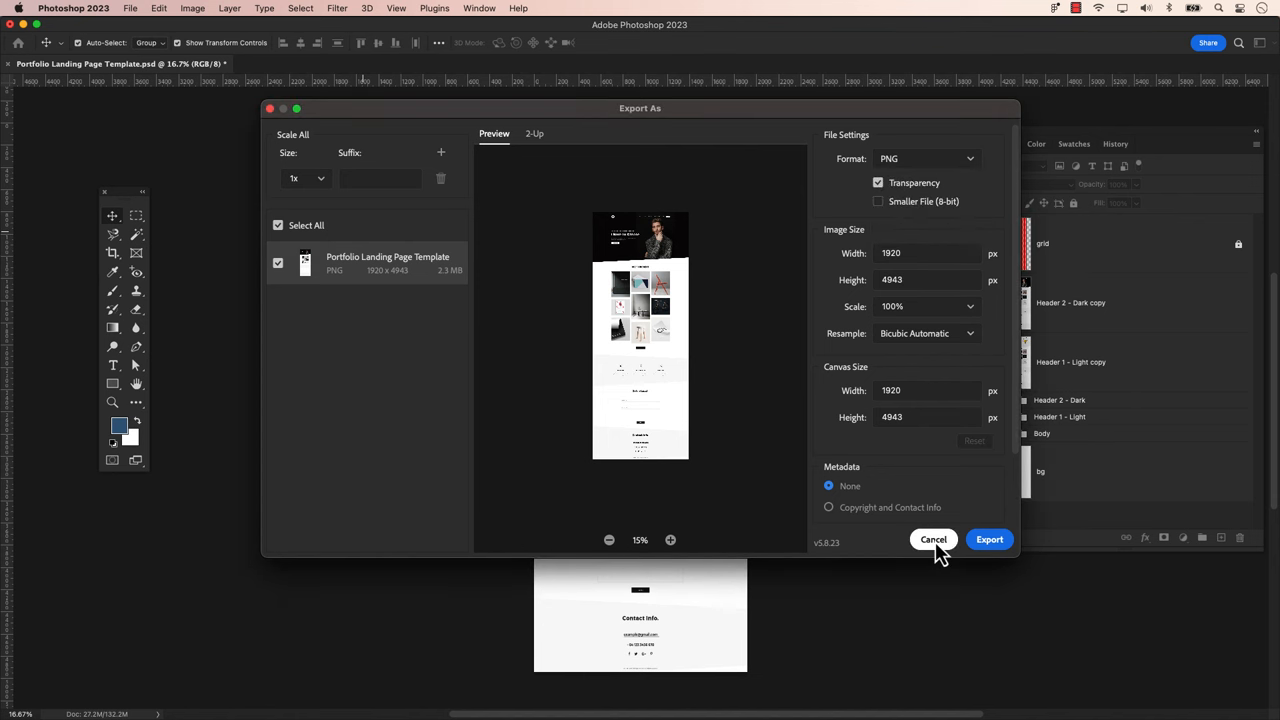
click(932, 540)
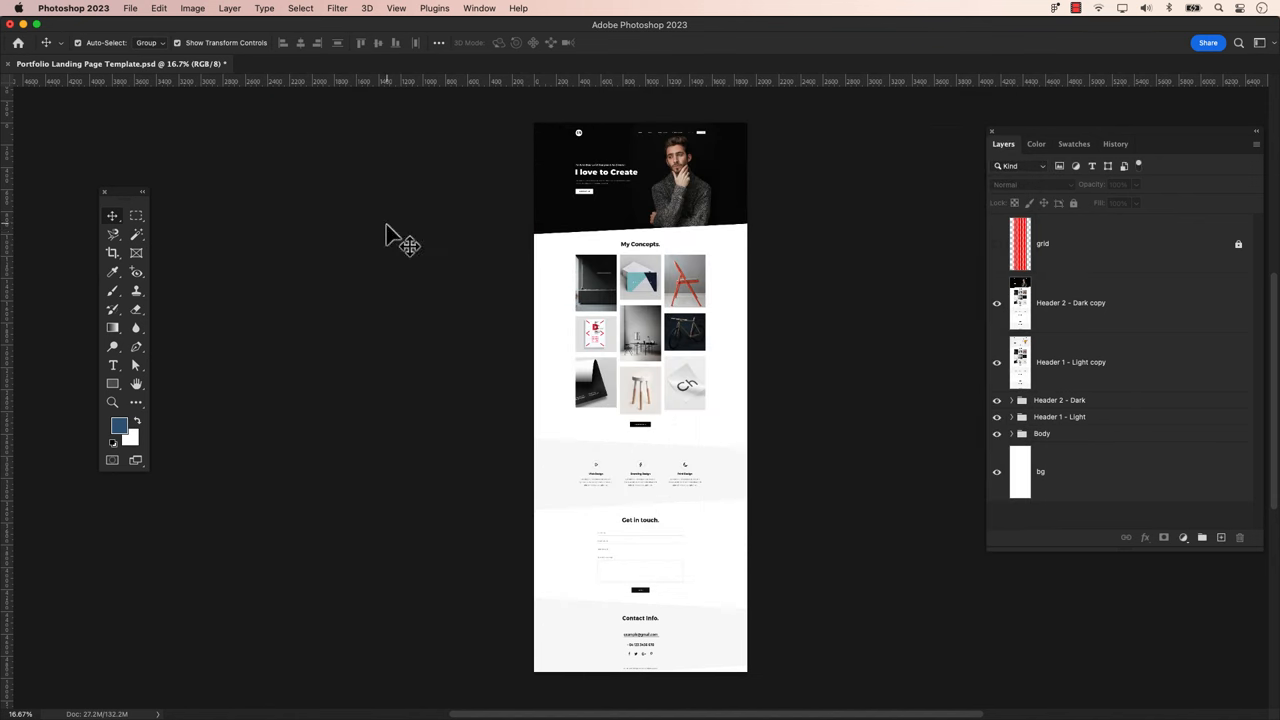
Enable Use legacy "Export As" in Photoshop's Export Preferences and confirm
click(130, 8)
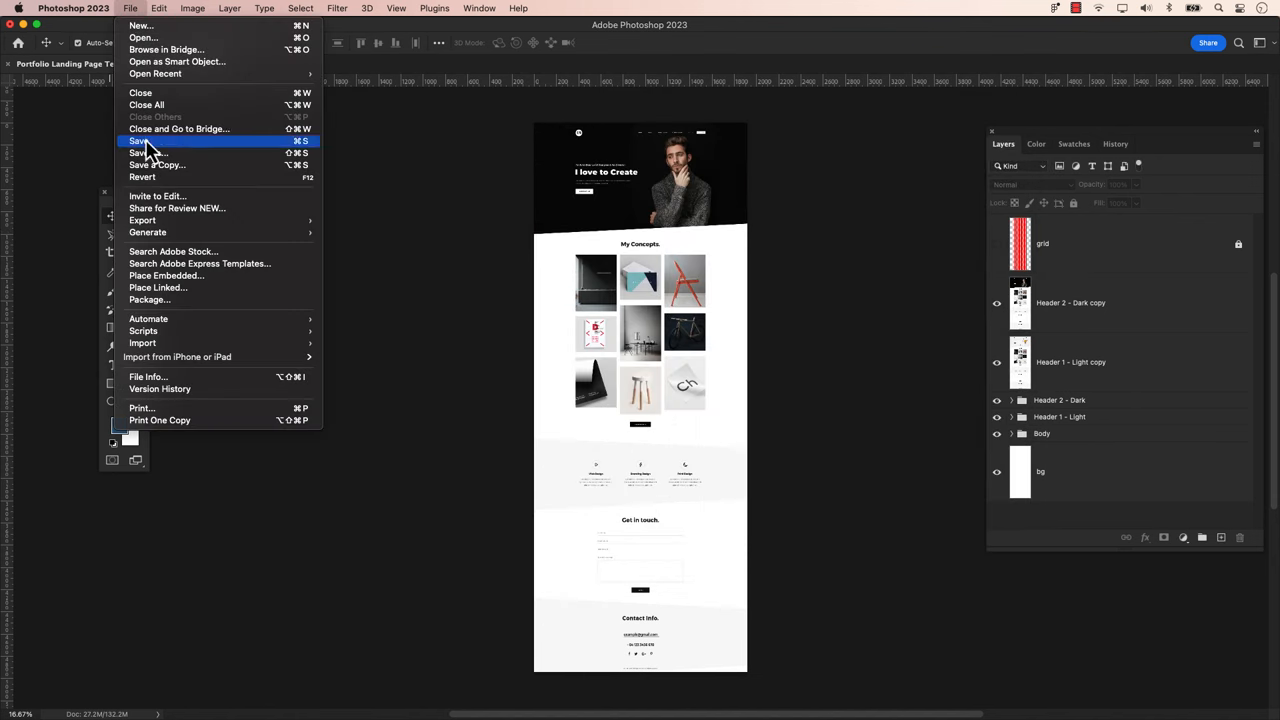
mouse_move(142, 220)
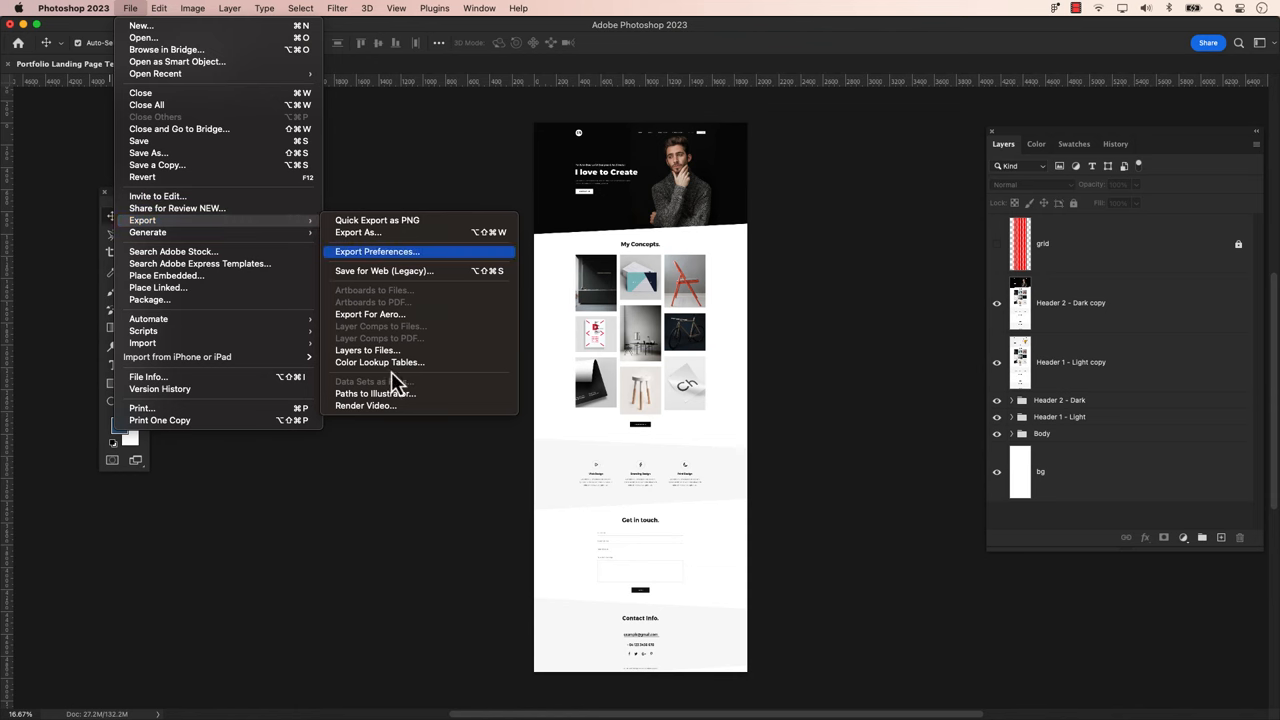
click(376, 252)
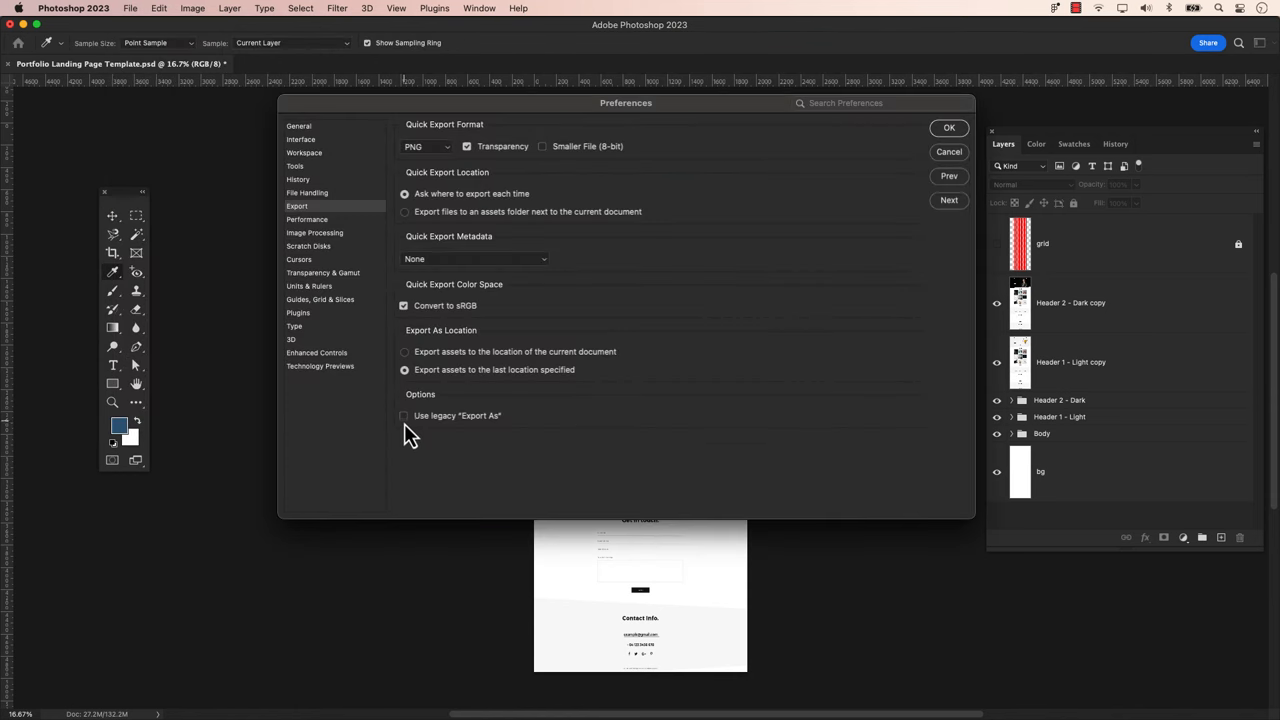
click(404, 414)
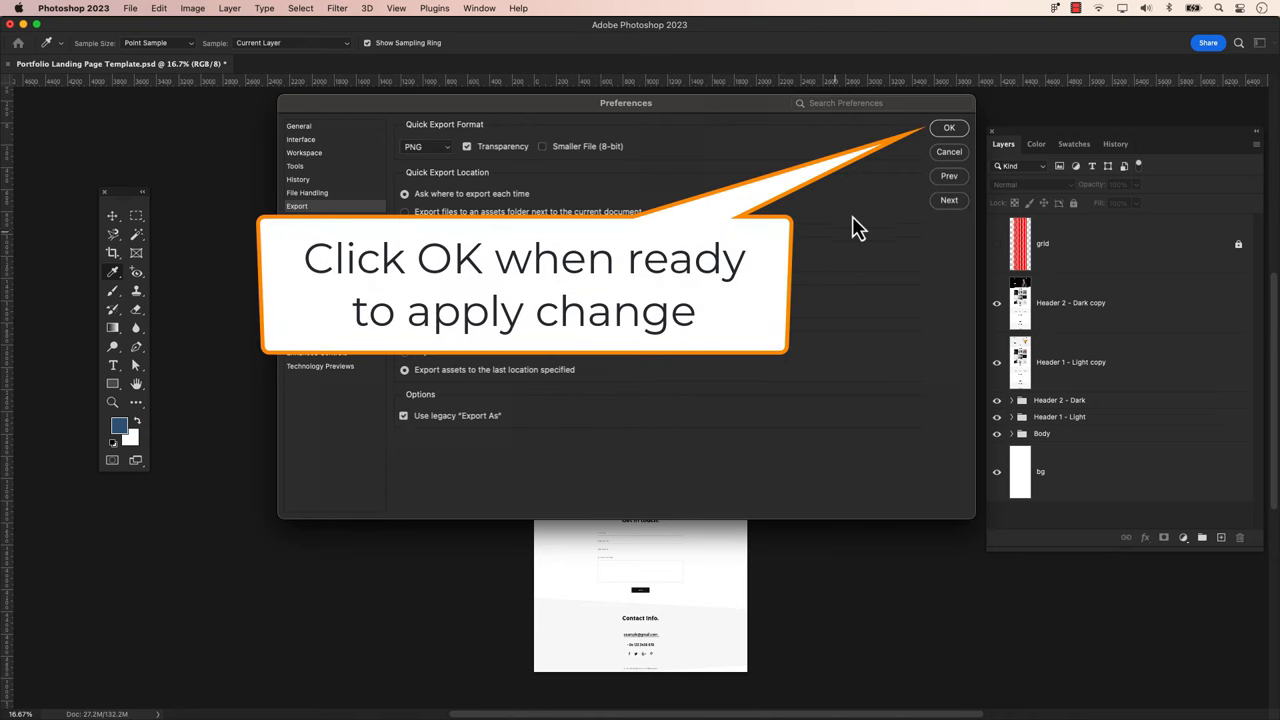
click(948, 128)
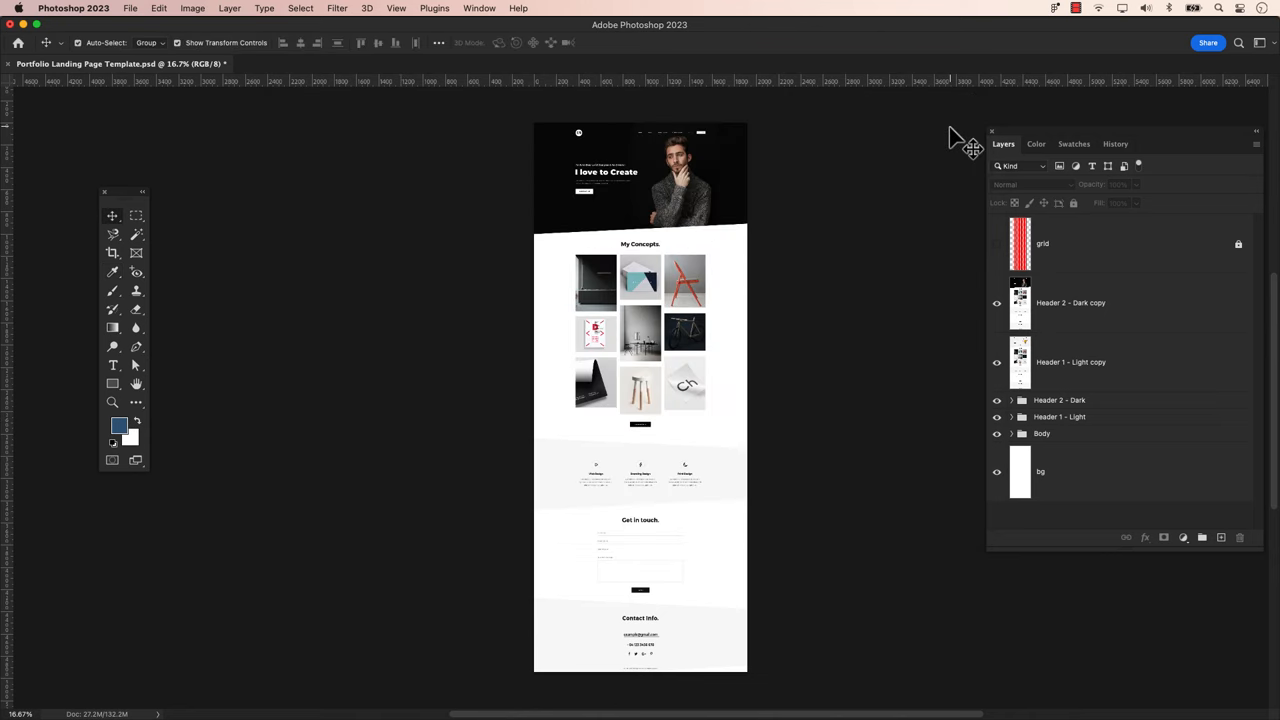
Export the landing page document as SVG via Export As into the export-as-svg folder
click(130, 8)
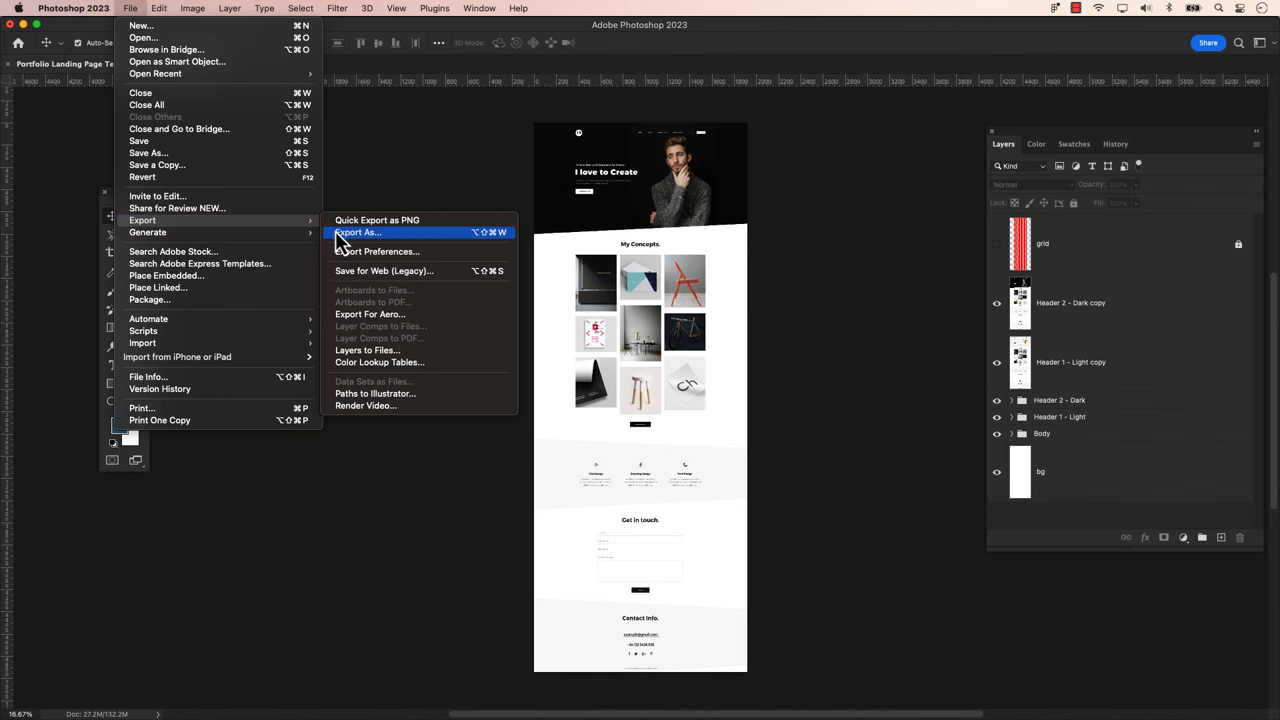
mouse_move(358, 244)
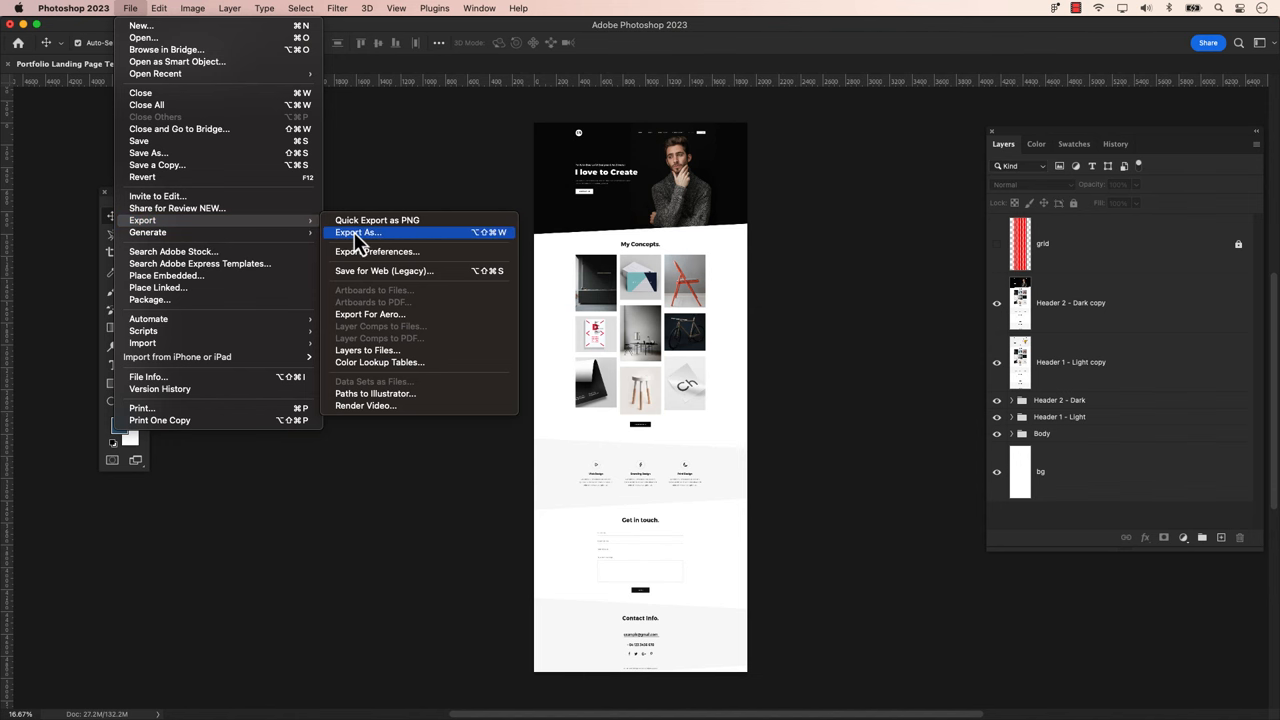
click(356, 232)
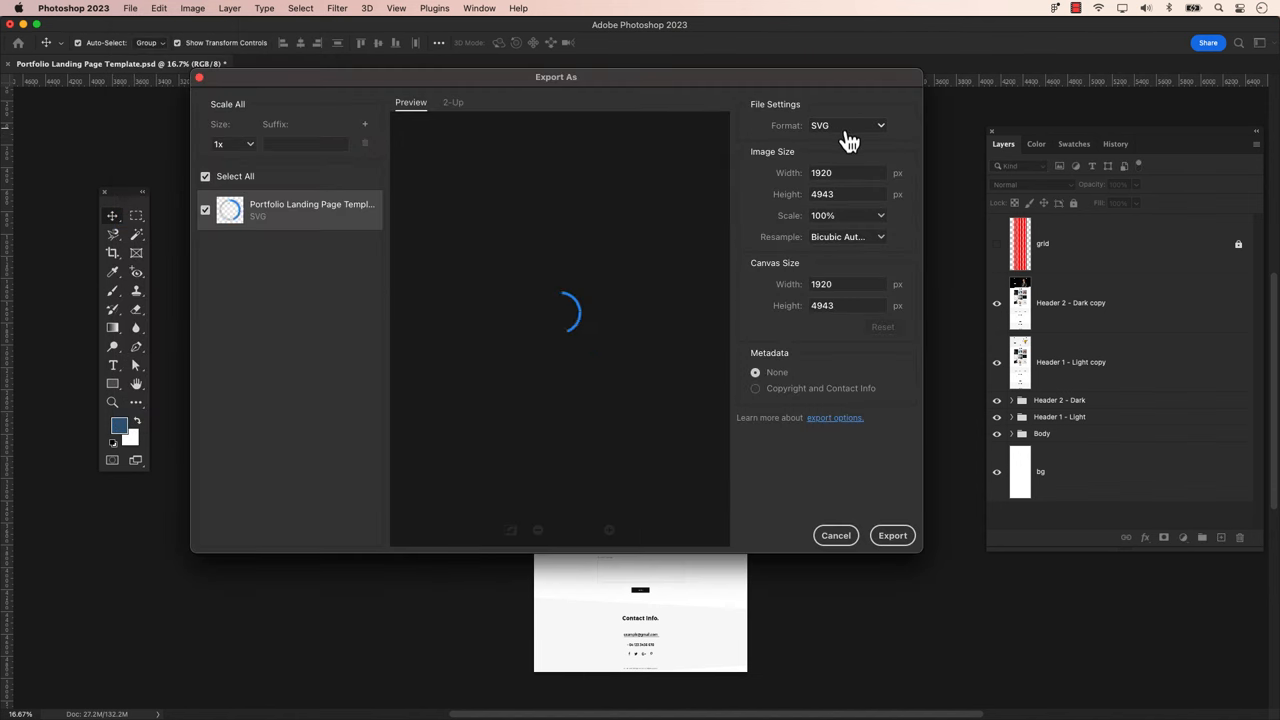
click(848, 124)
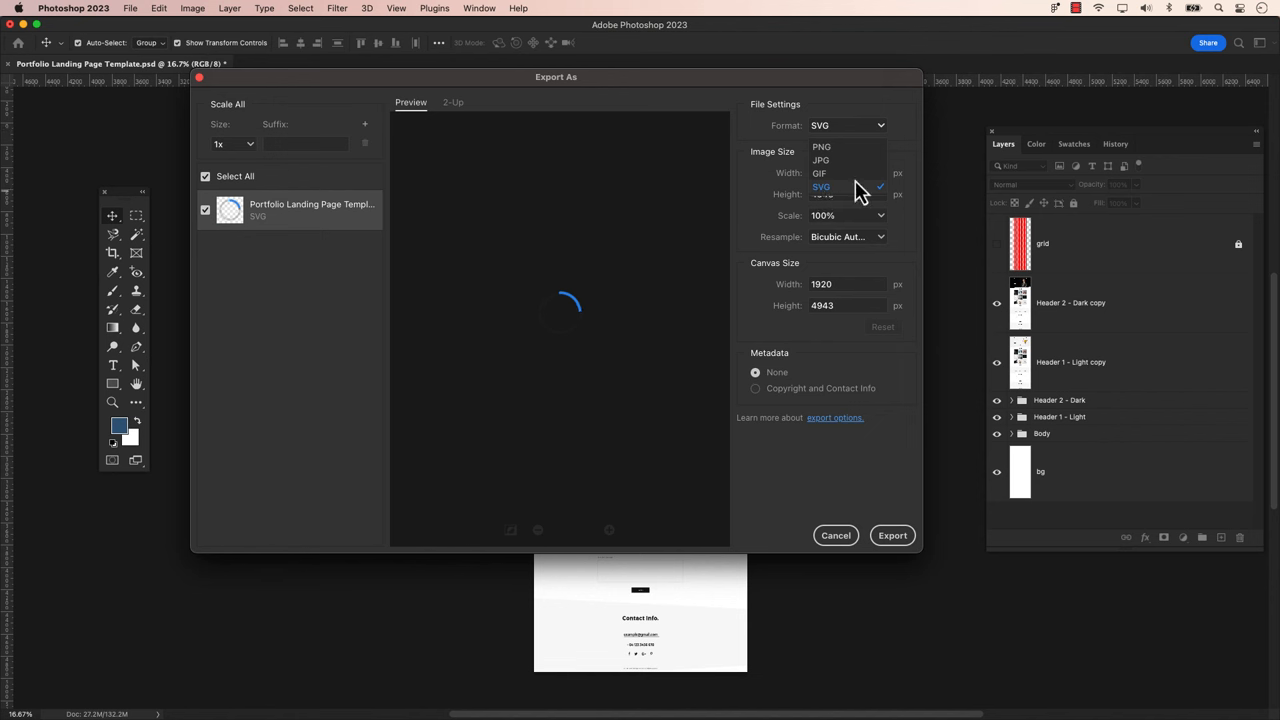
click(820, 186)
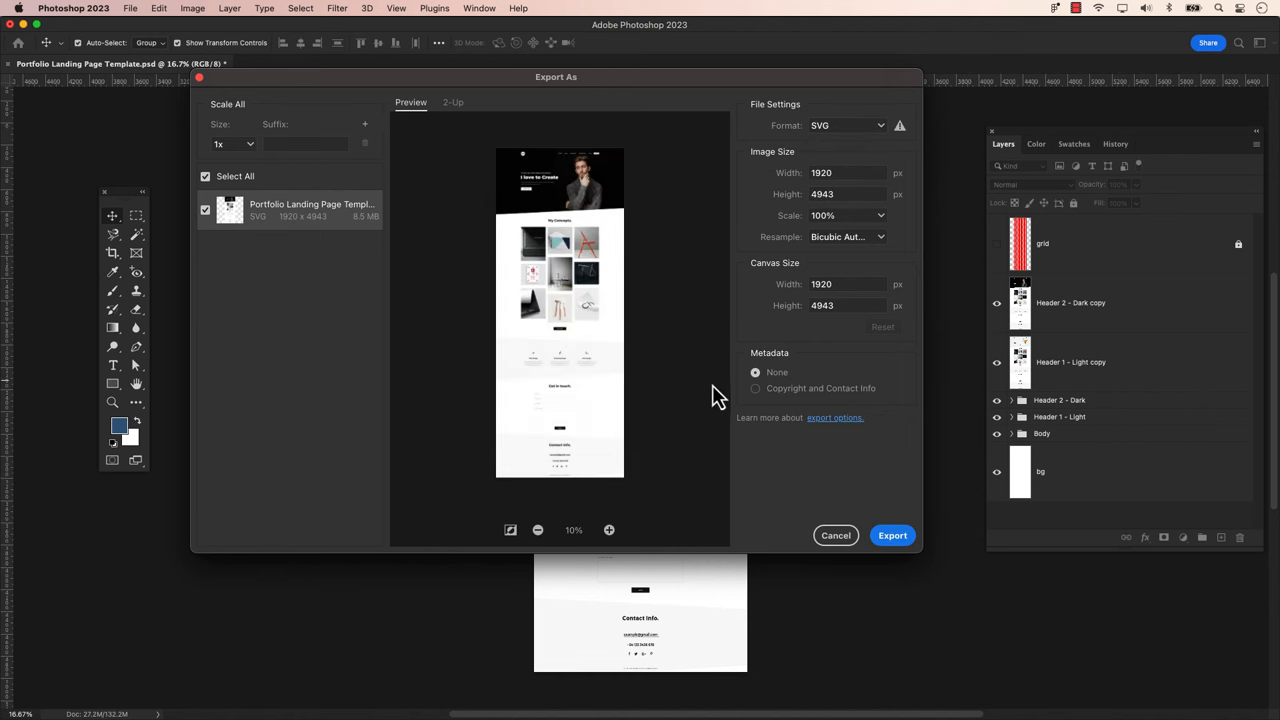
click(892, 536)
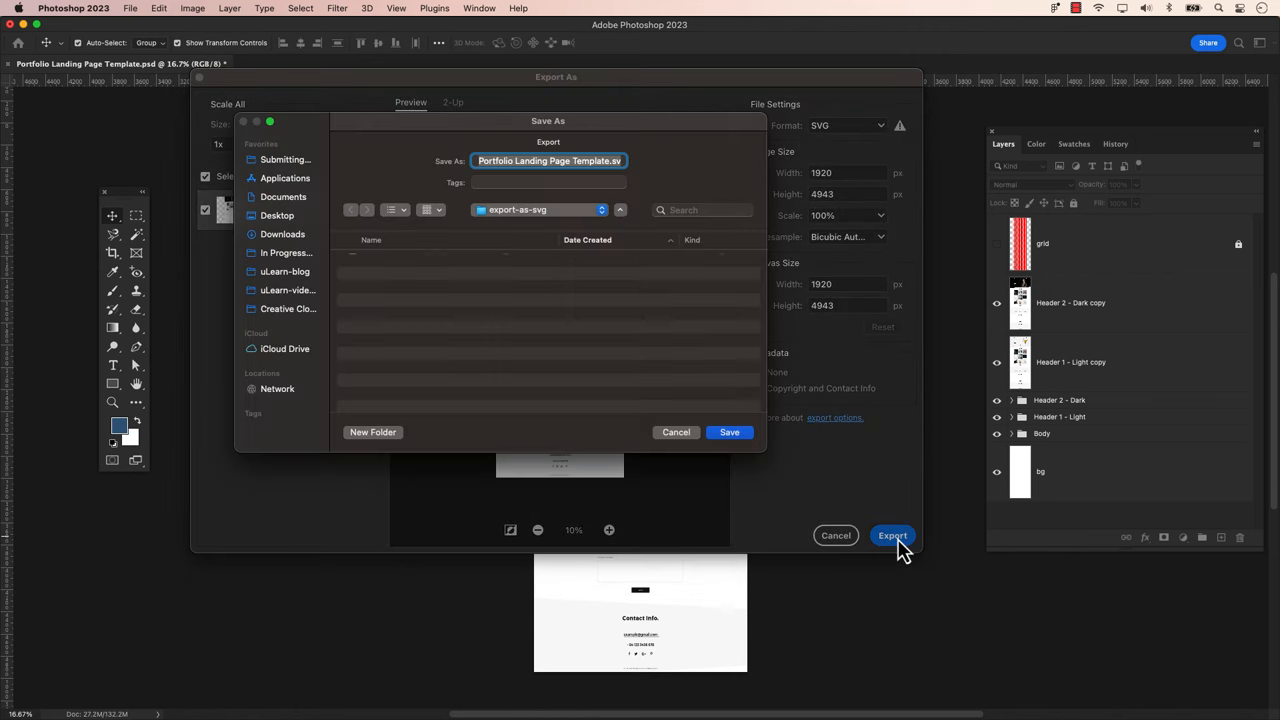
mouse_move(664, 378)
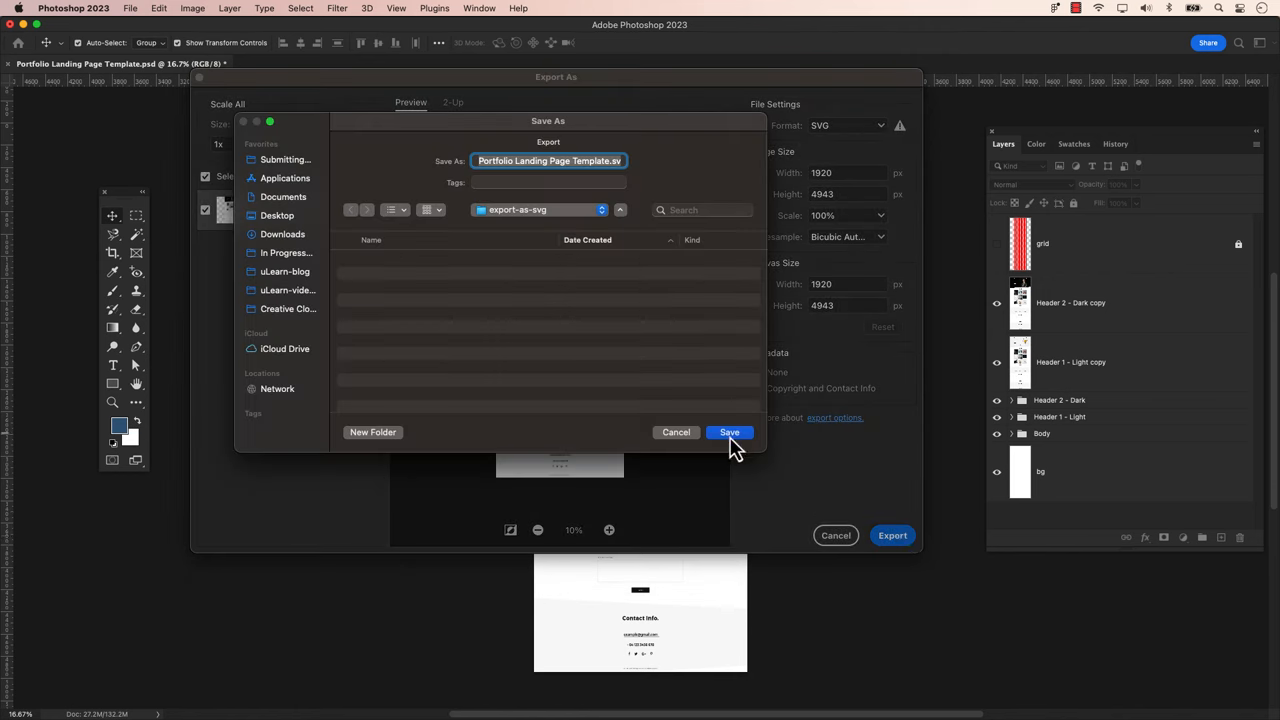
click(728, 432)
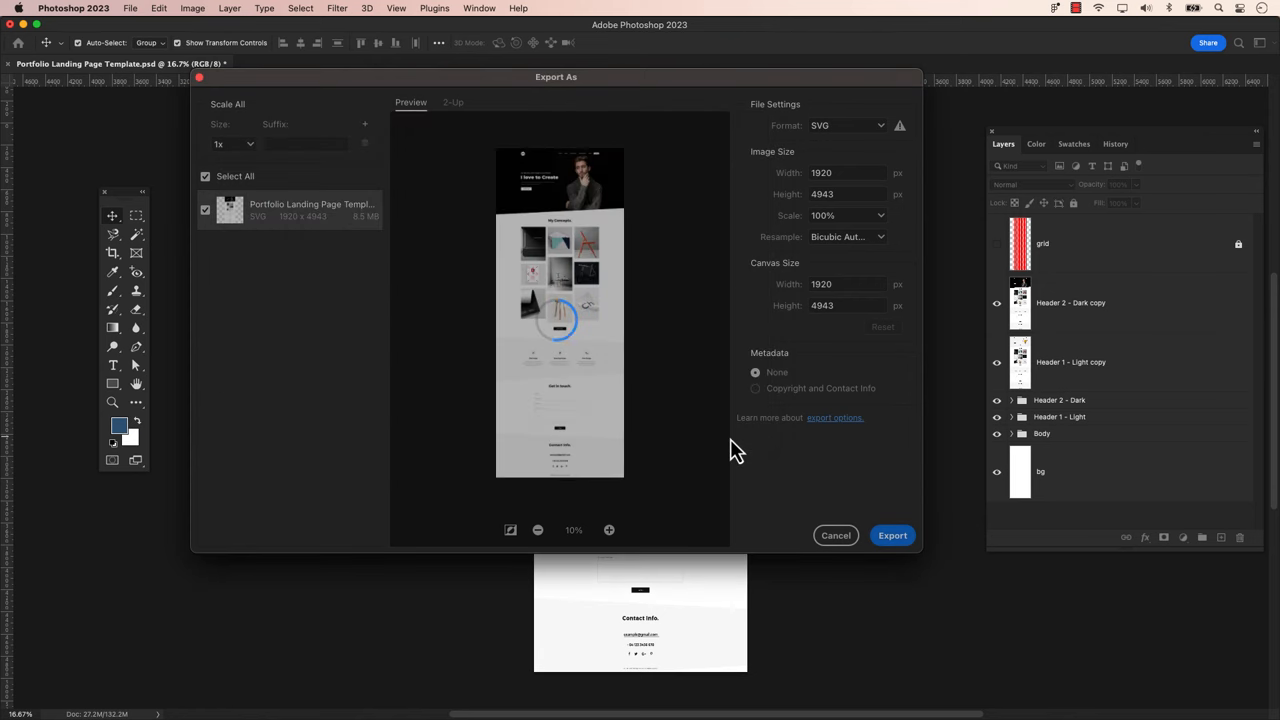
click(836, 536)
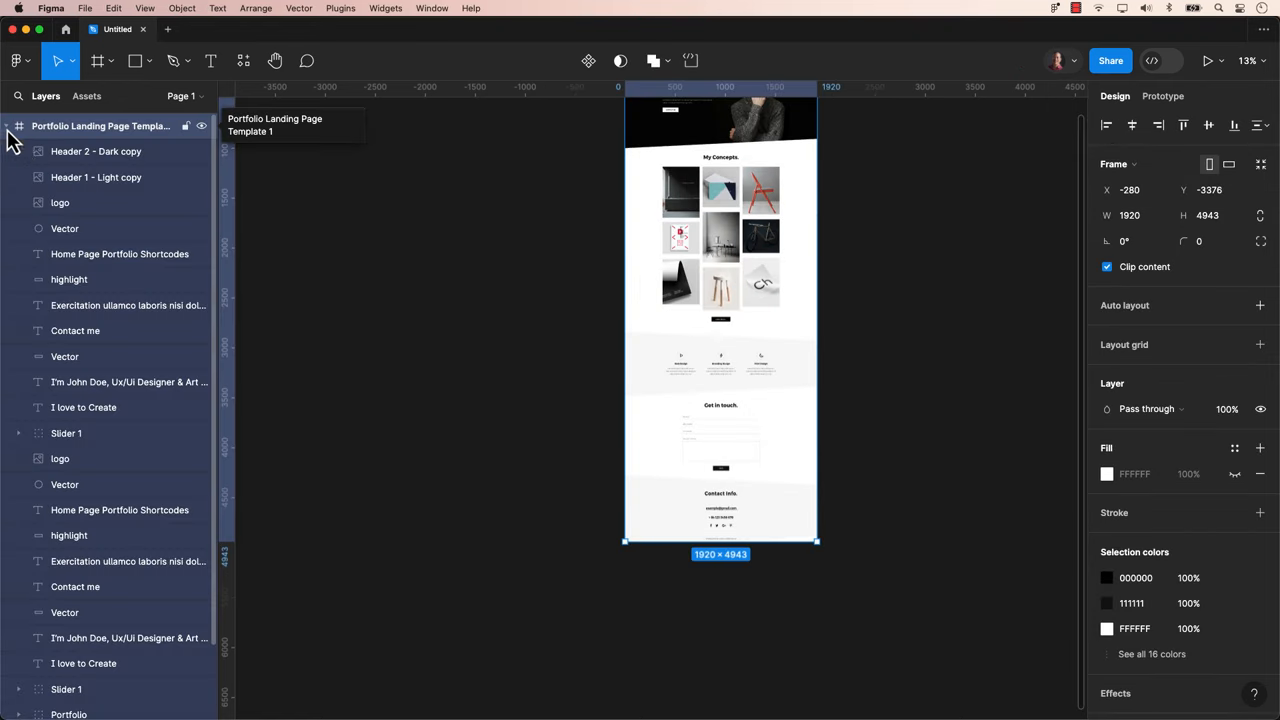
Scroll through the layer list of the imported Portfolio Landing Page Template 1 frame
scroll(down, 3)
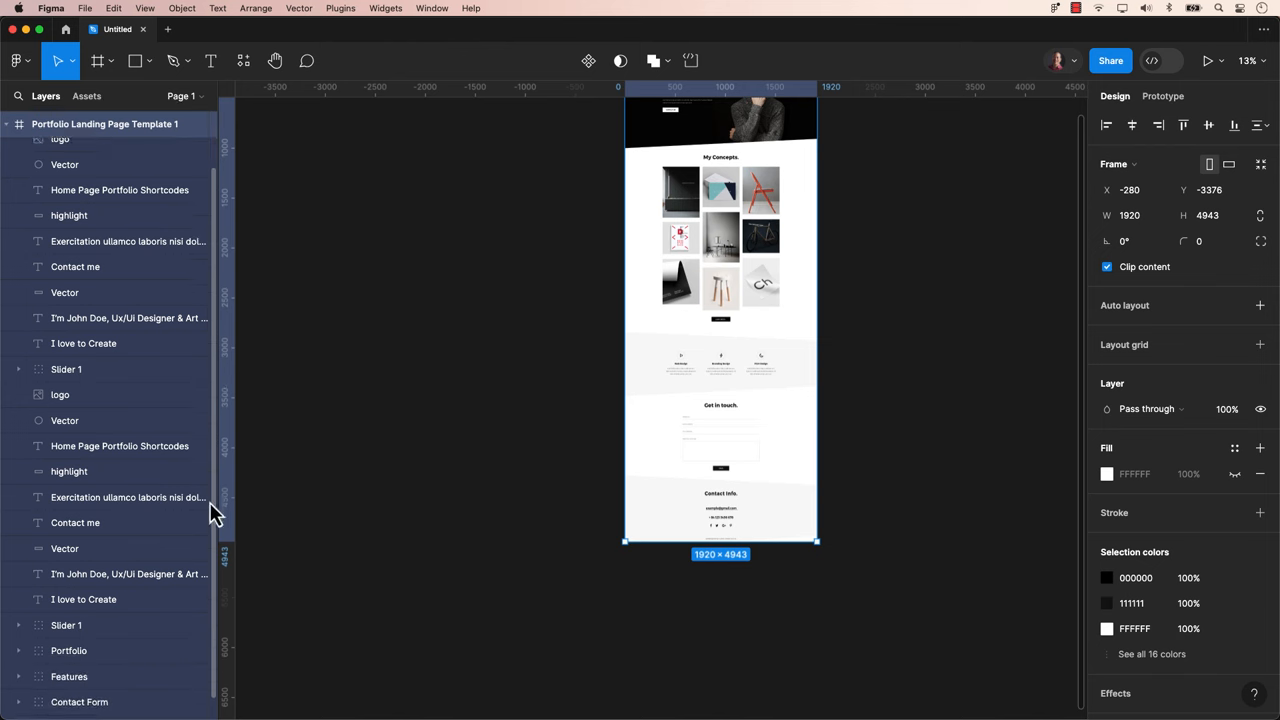
scroll(up, 3)
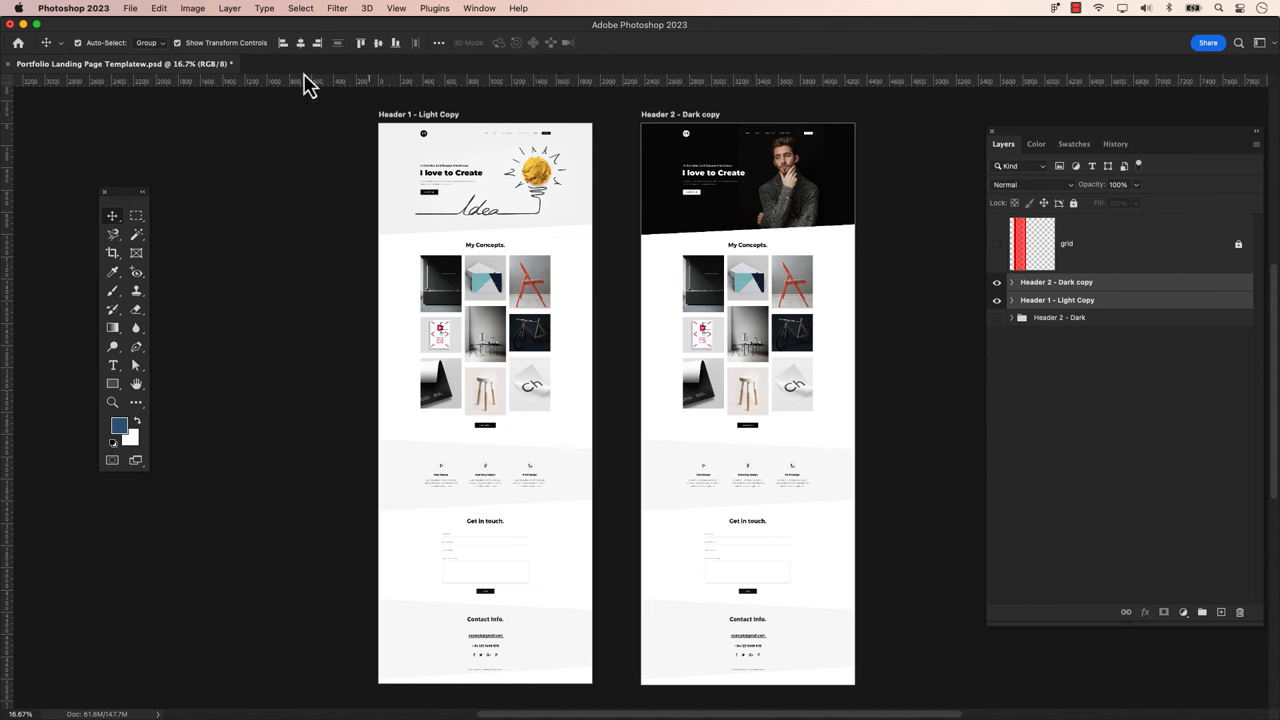
Inspect the Header 1 - Light Copy artboard's layers, then start Export As for both header artboards
click(130, 8)
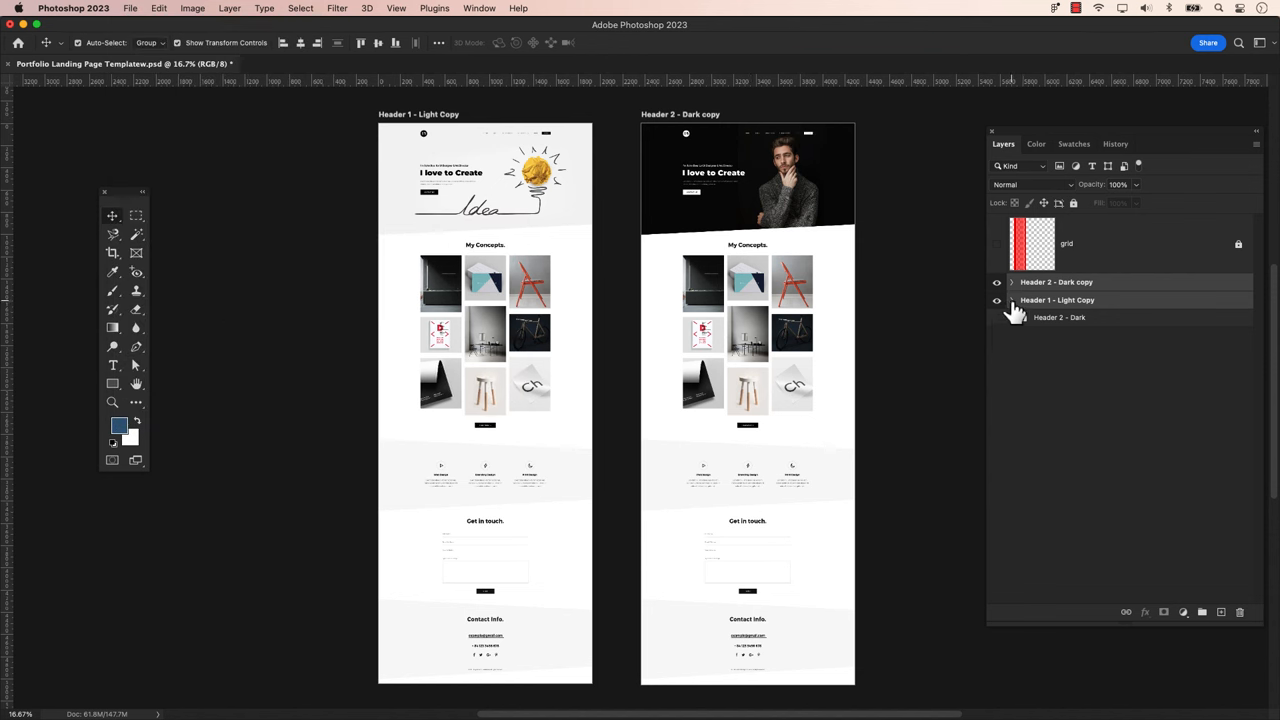
click(1012, 300)
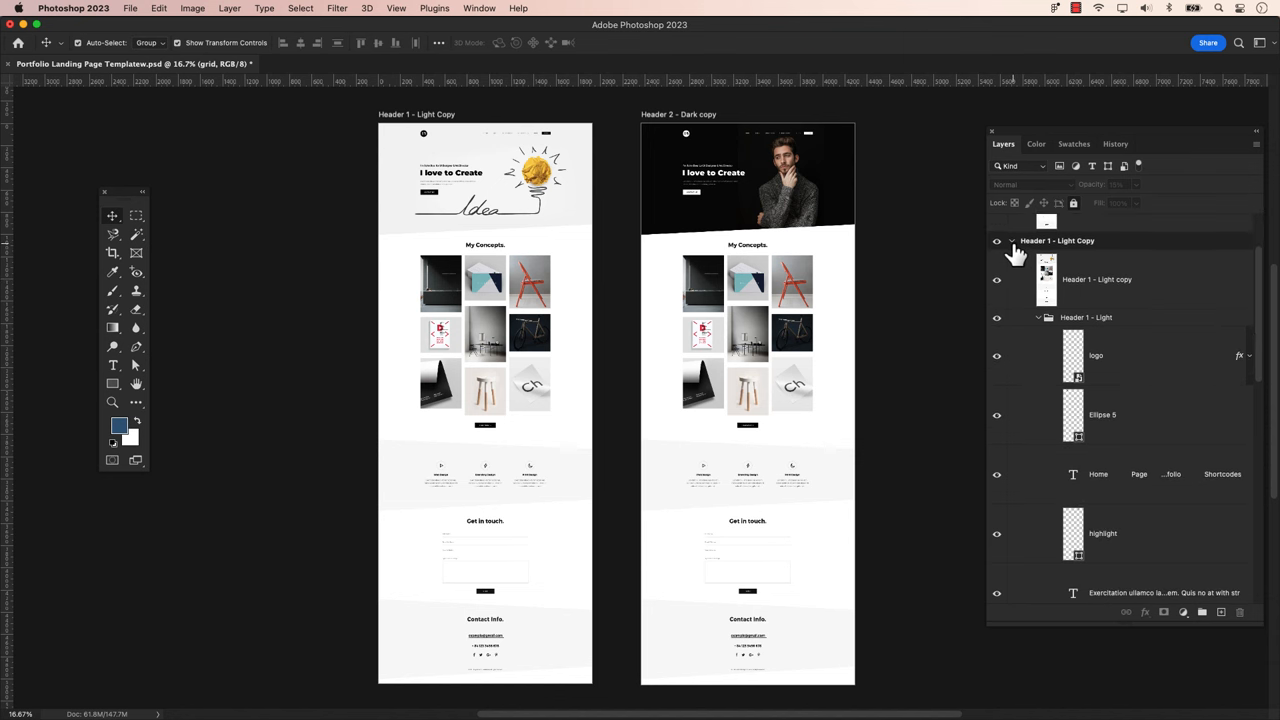
scroll(down, 3)
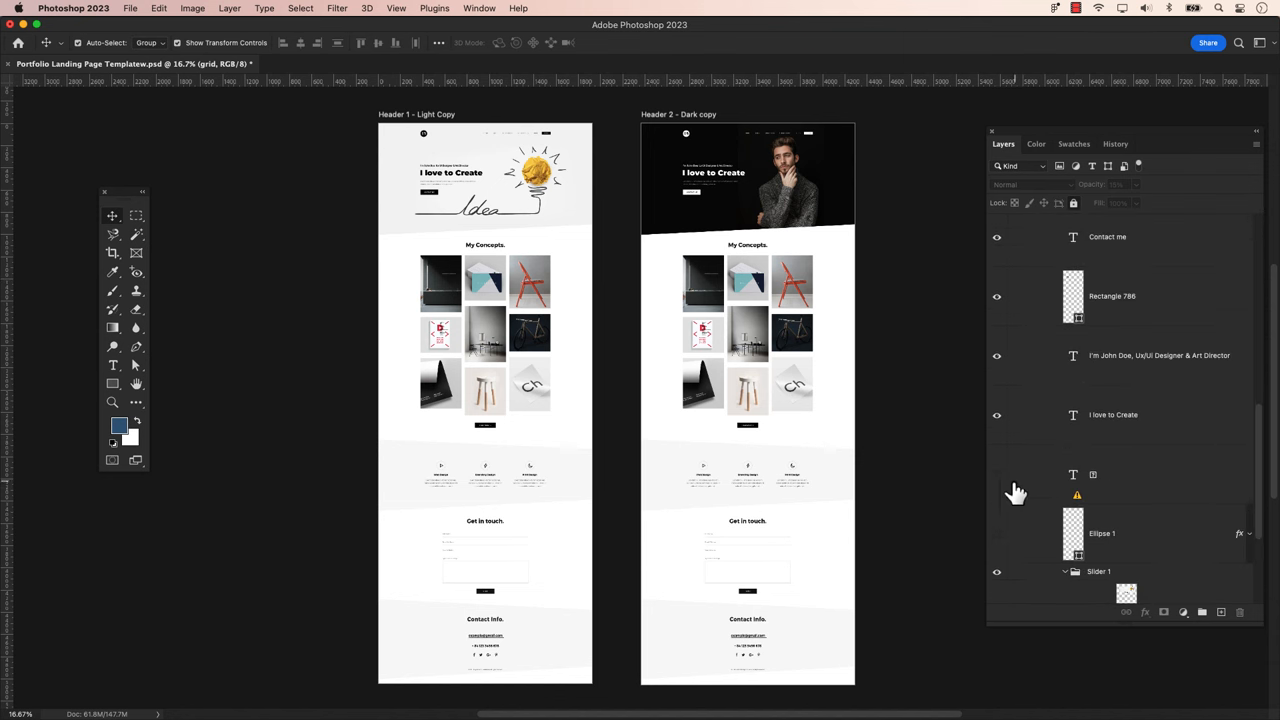
scroll(down, 3)
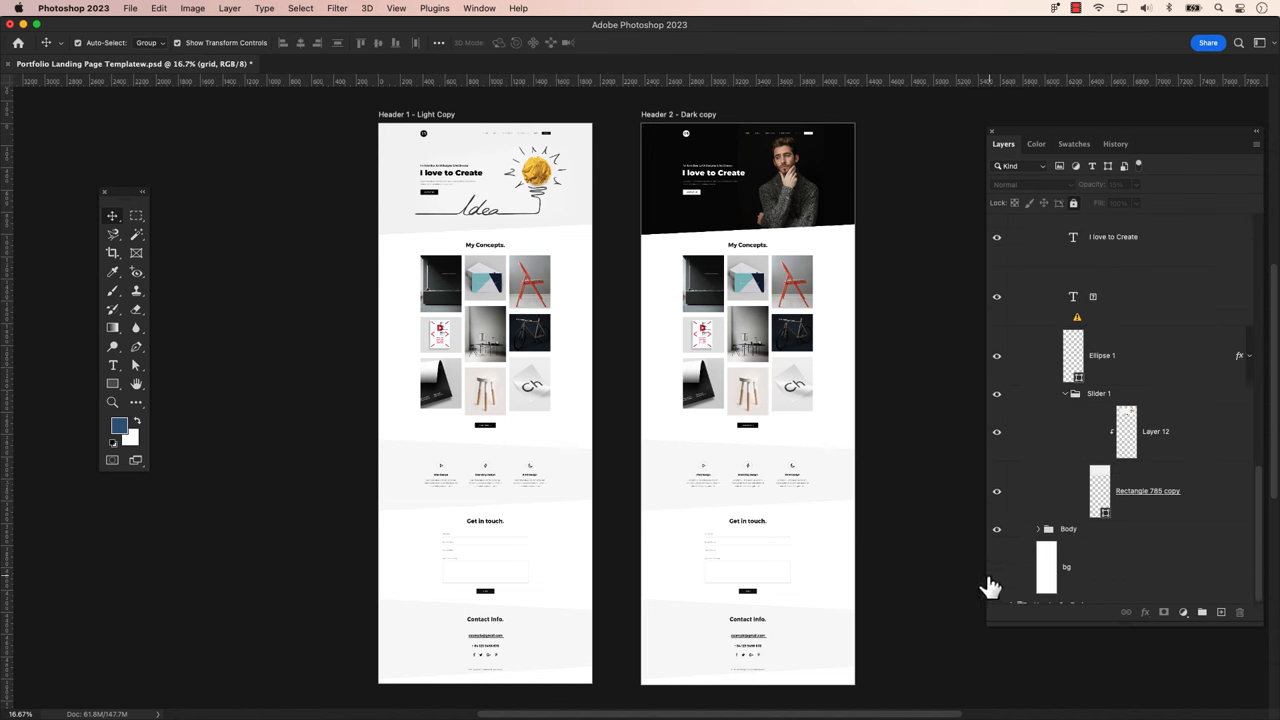
click(130, 8)
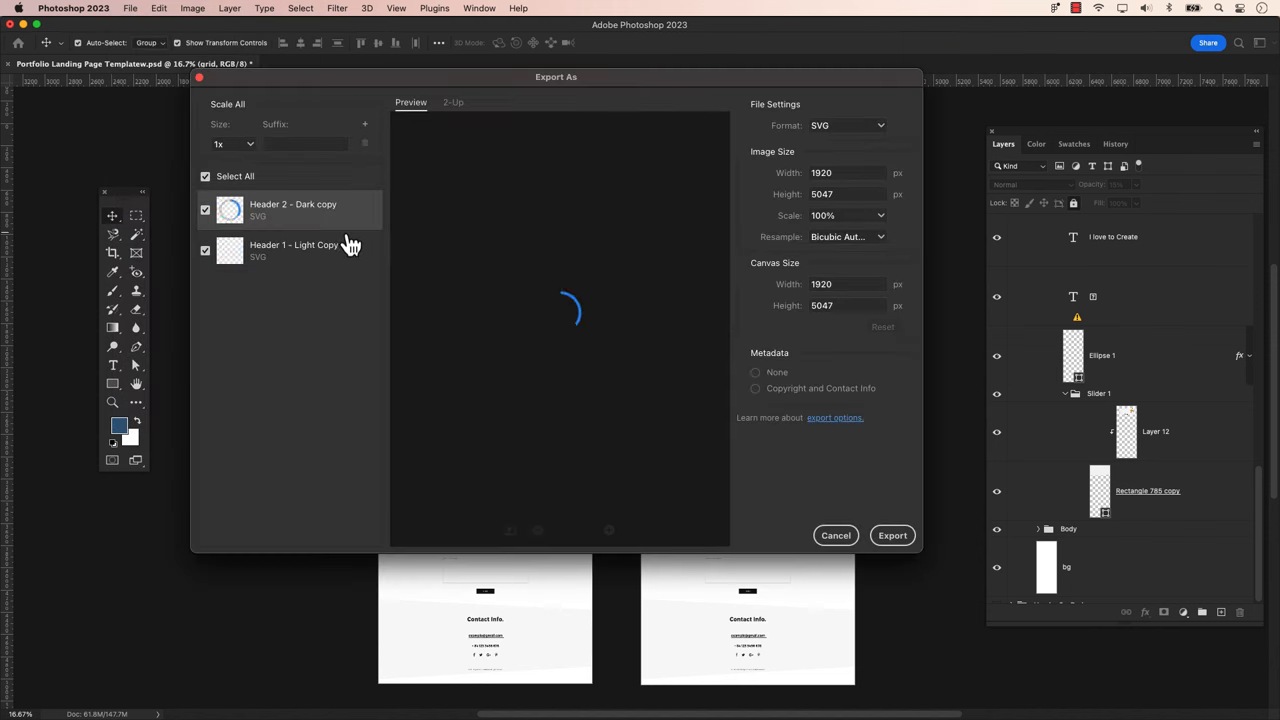
Export the Header 1 - Light Copy and Header 2 - Dark copy artboards as SVG into export-as-svg
click(756, 372)
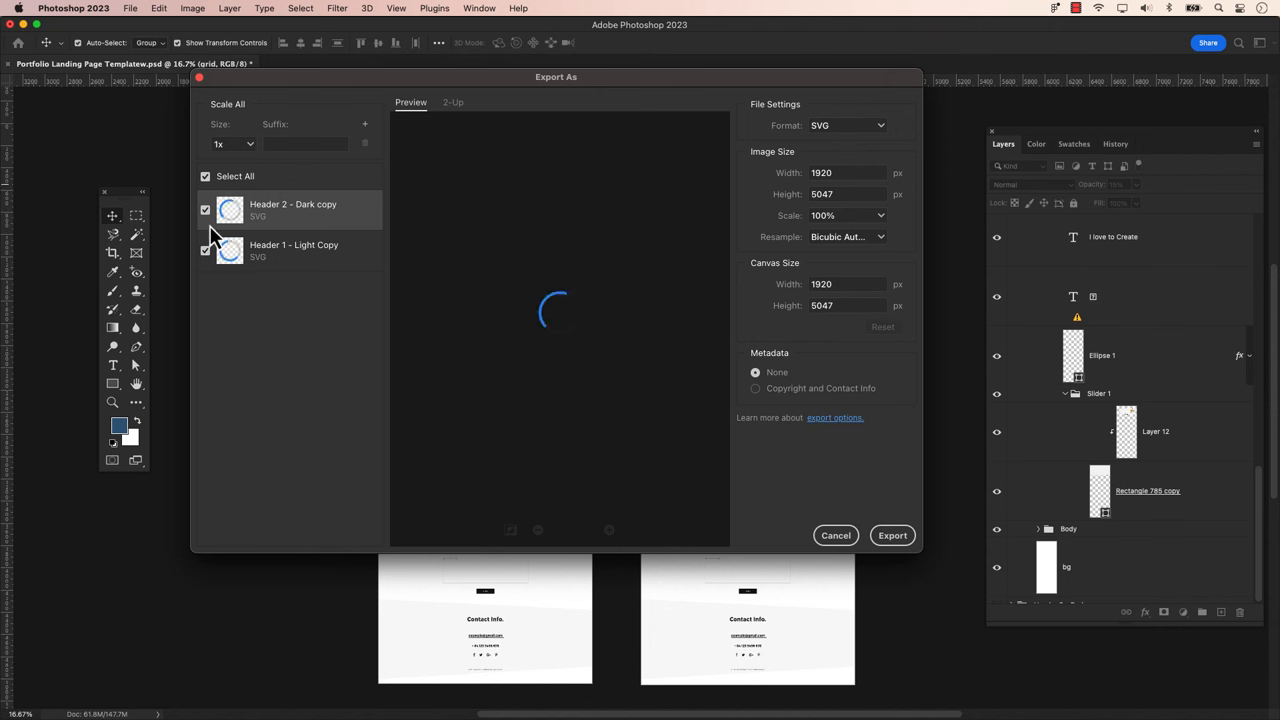
click(204, 176)
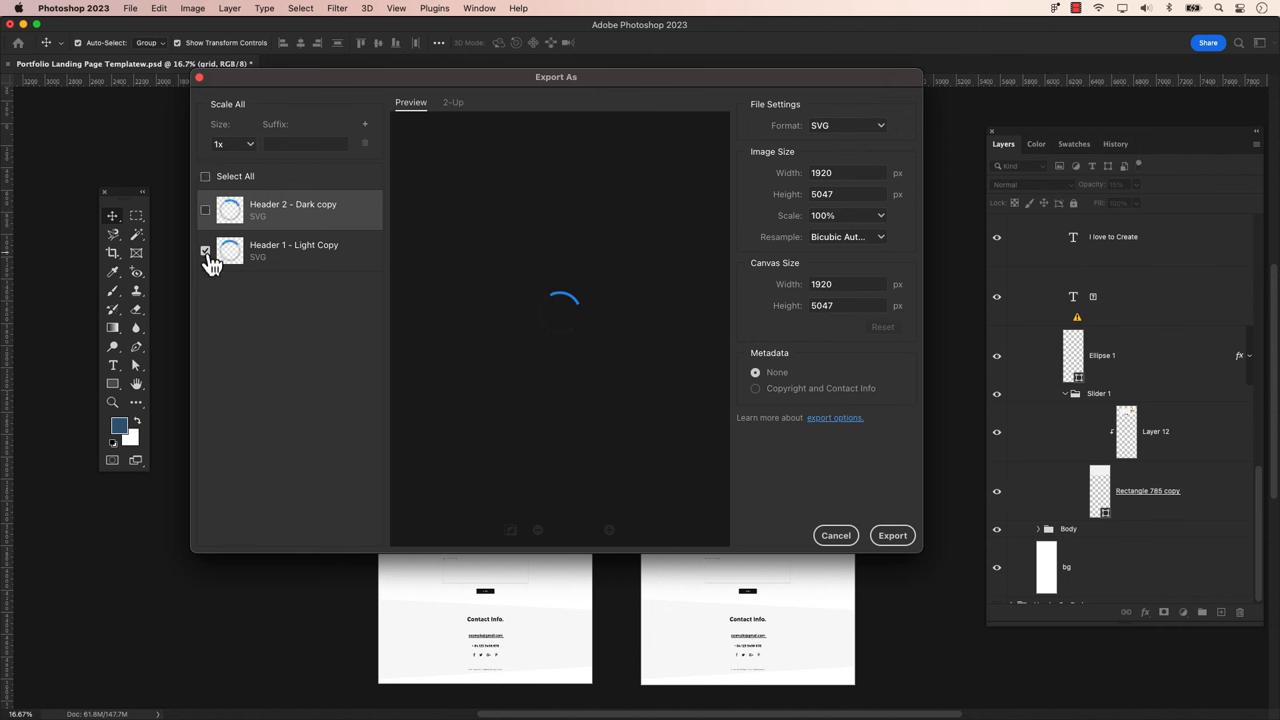
click(204, 210)
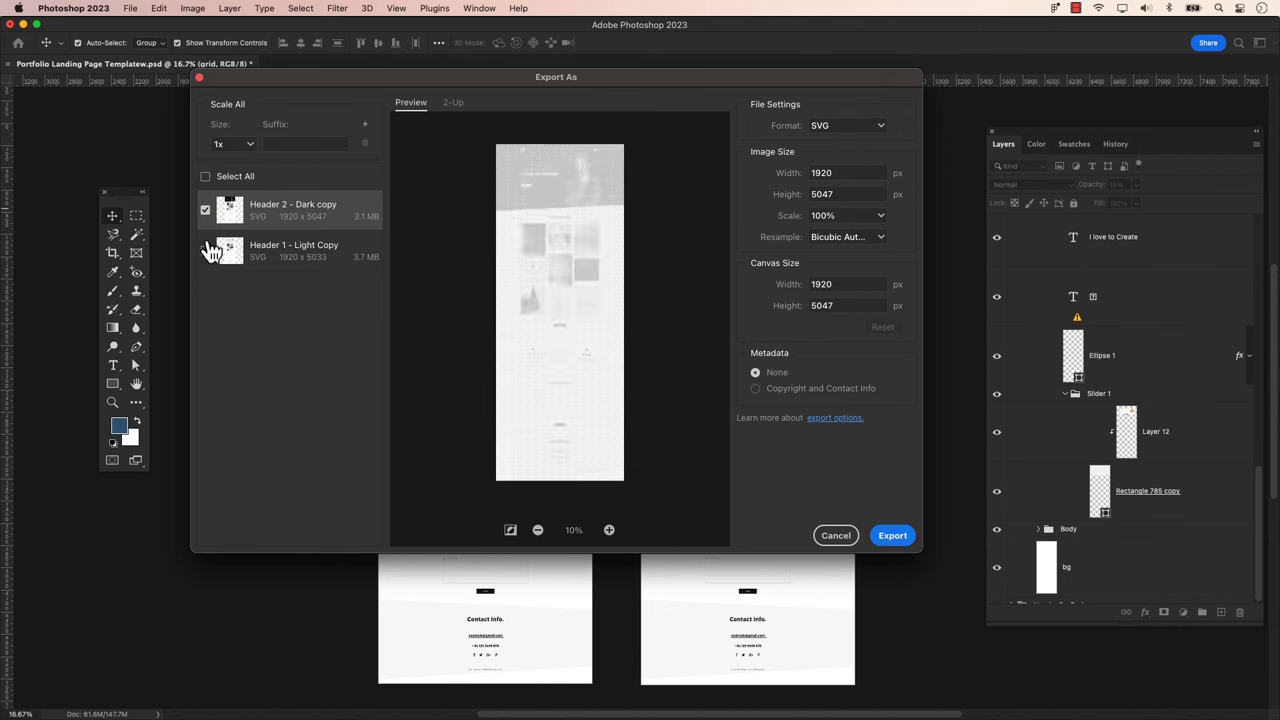
click(892, 536)
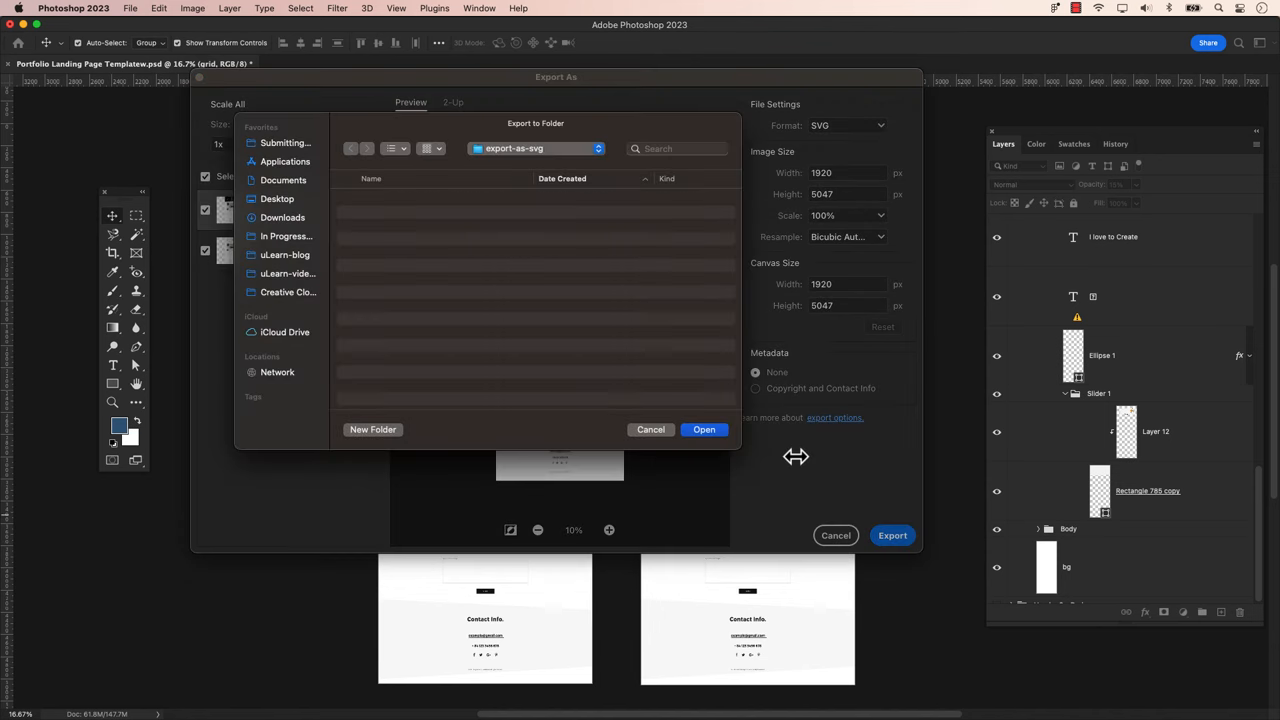
click(650, 428)
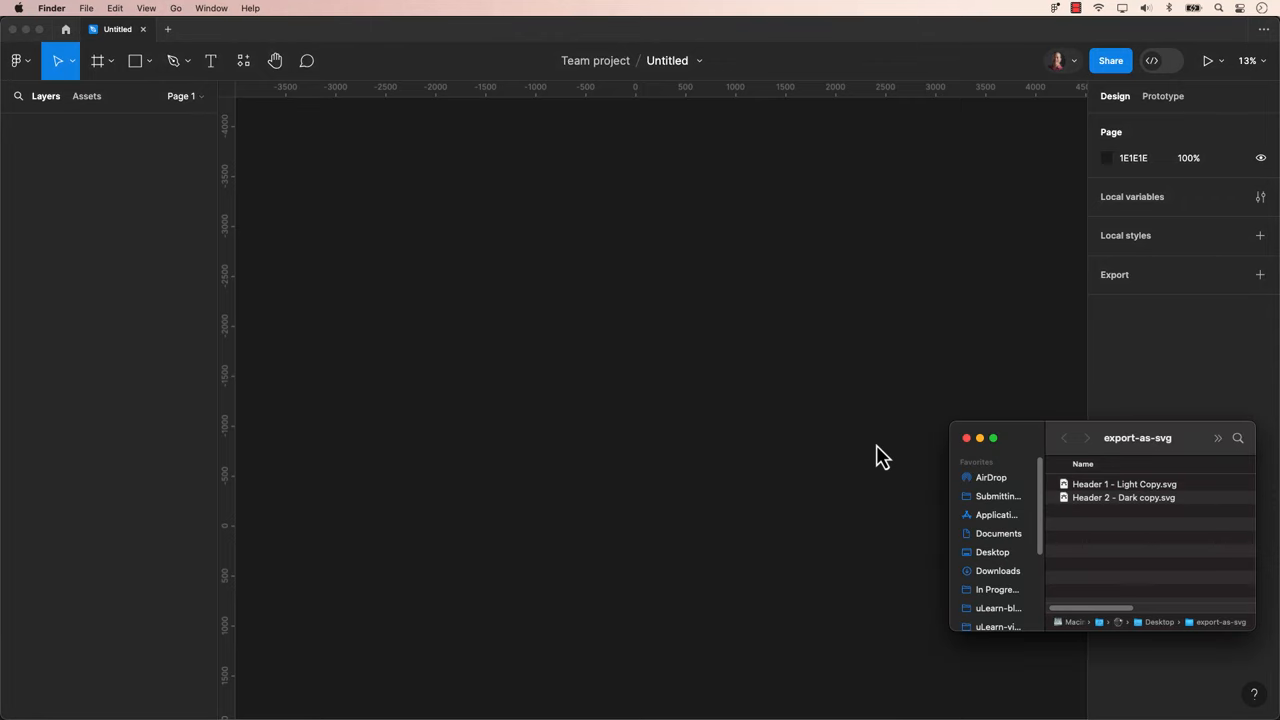
Select both exported header SVG files in the export-as-svg Finder window
click(1124, 490)
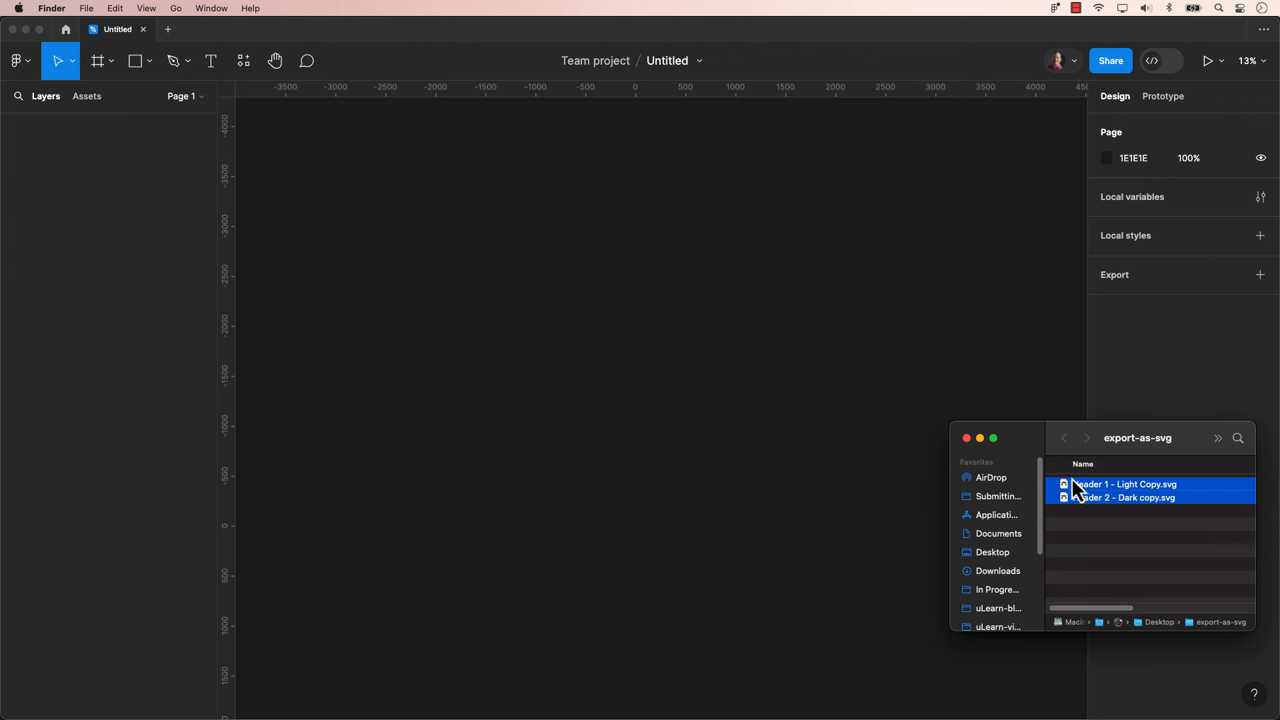
mouse_move(638, 298)
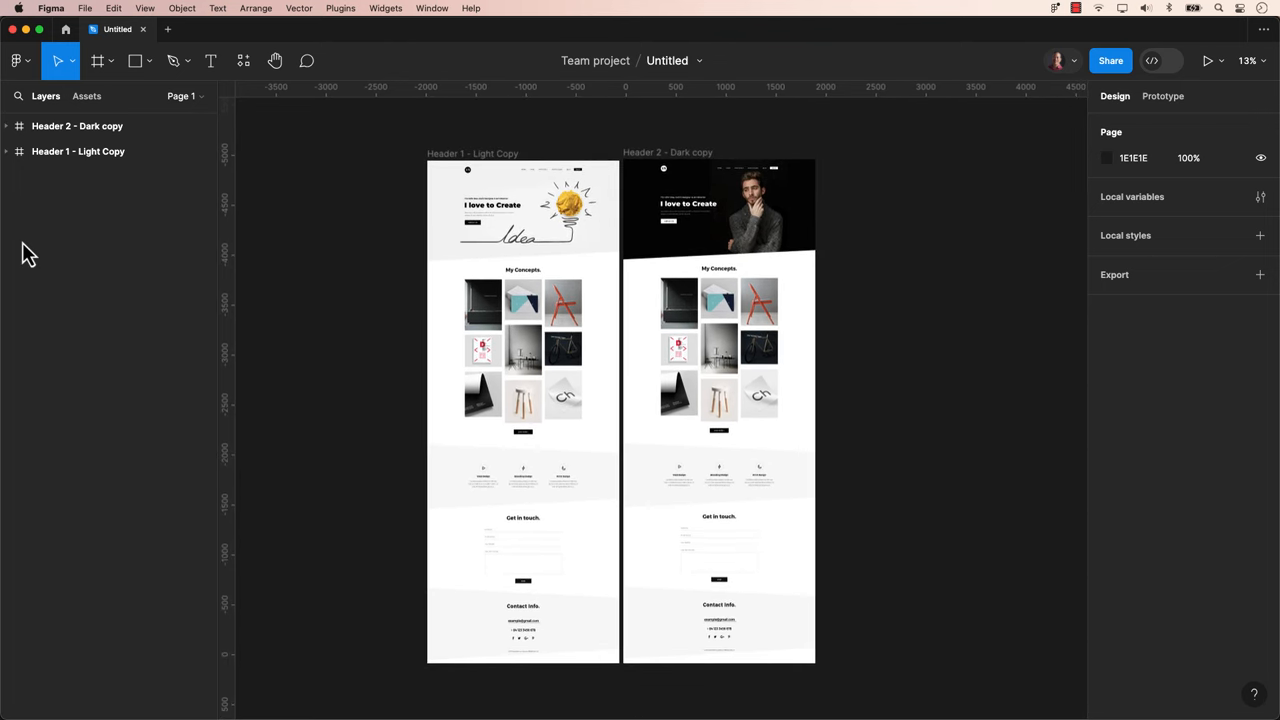
Expand both header frames, the Header 1 - Light group and the Body group down to its sections
click(8, 152)
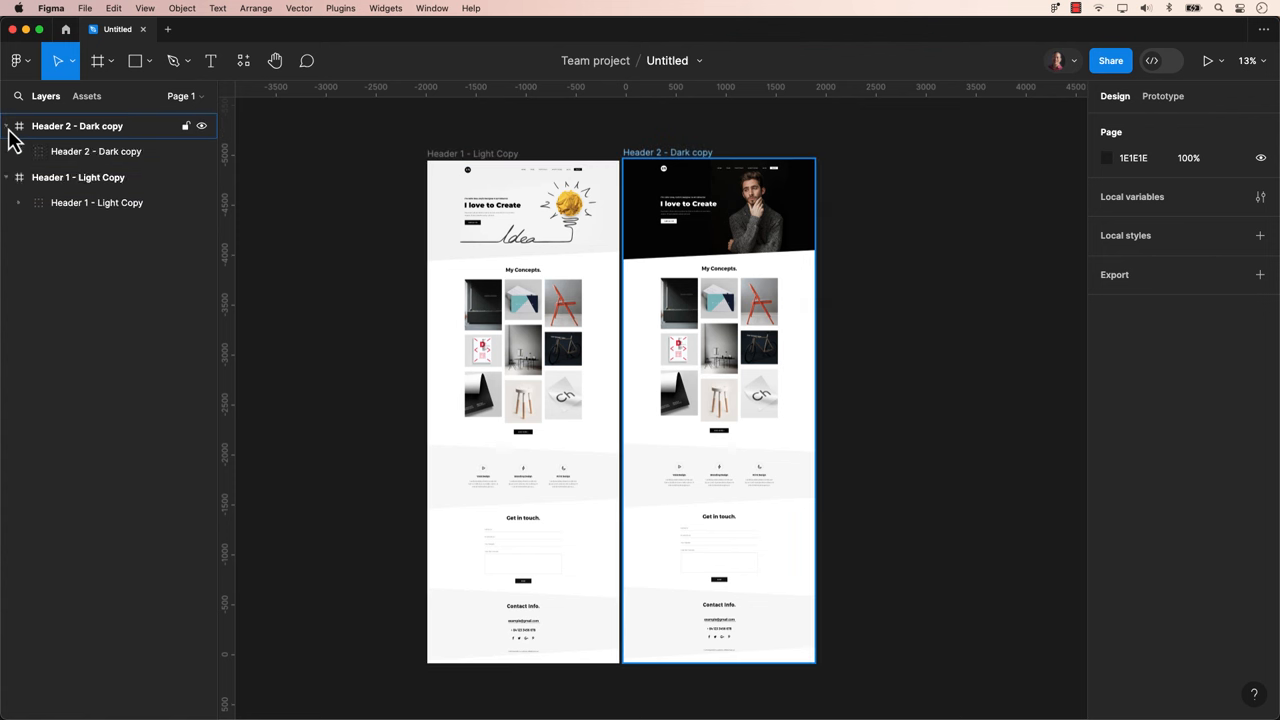
click(96, 202)
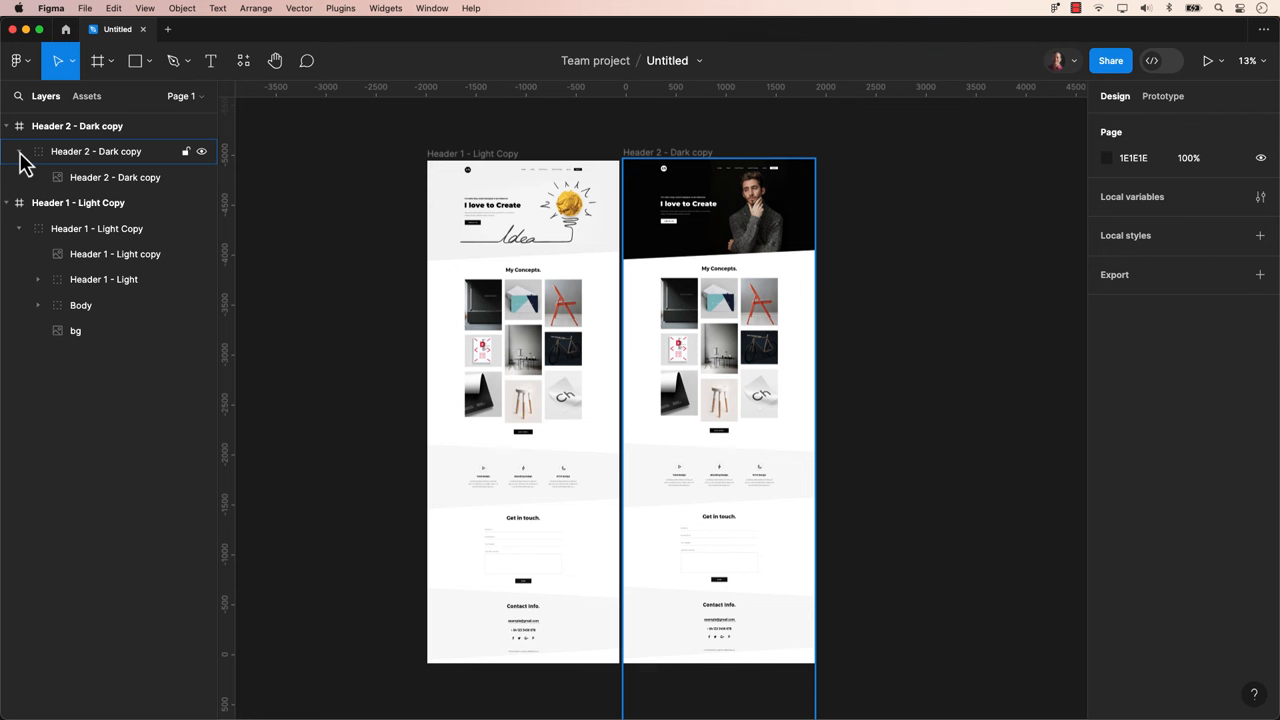
click(104, 280)
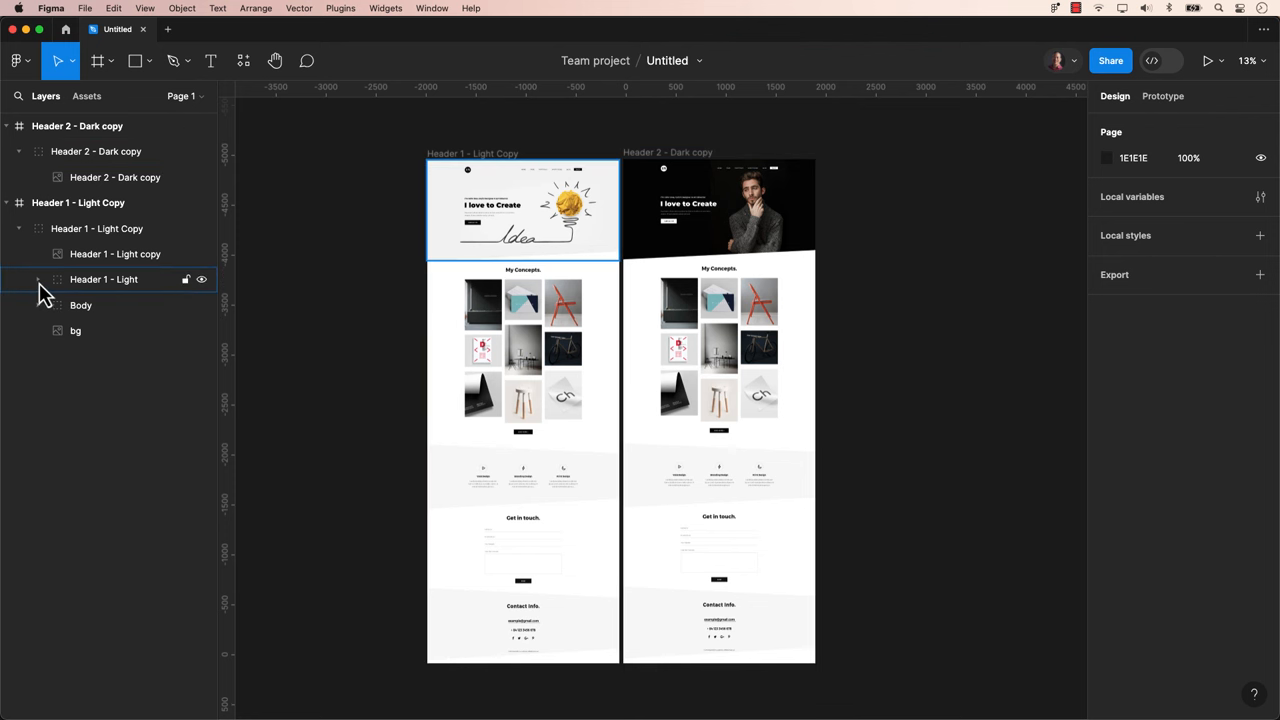
click(36, 280)
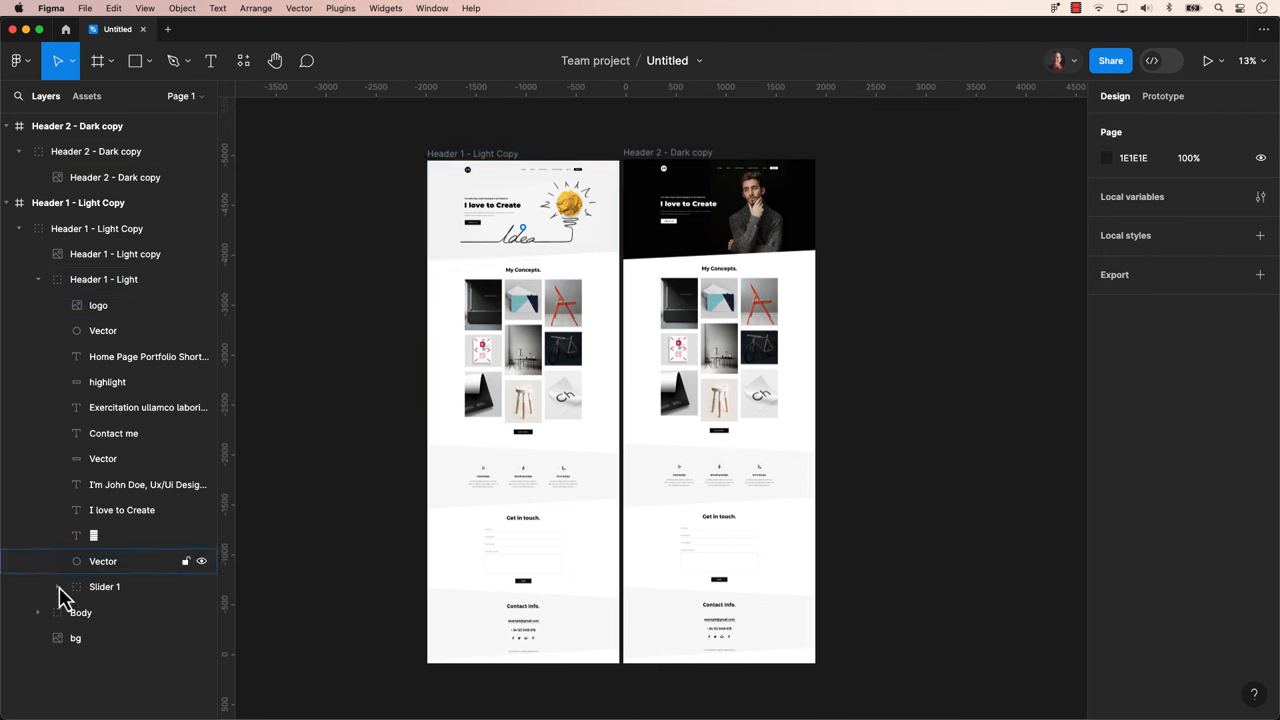
click(36, 612)
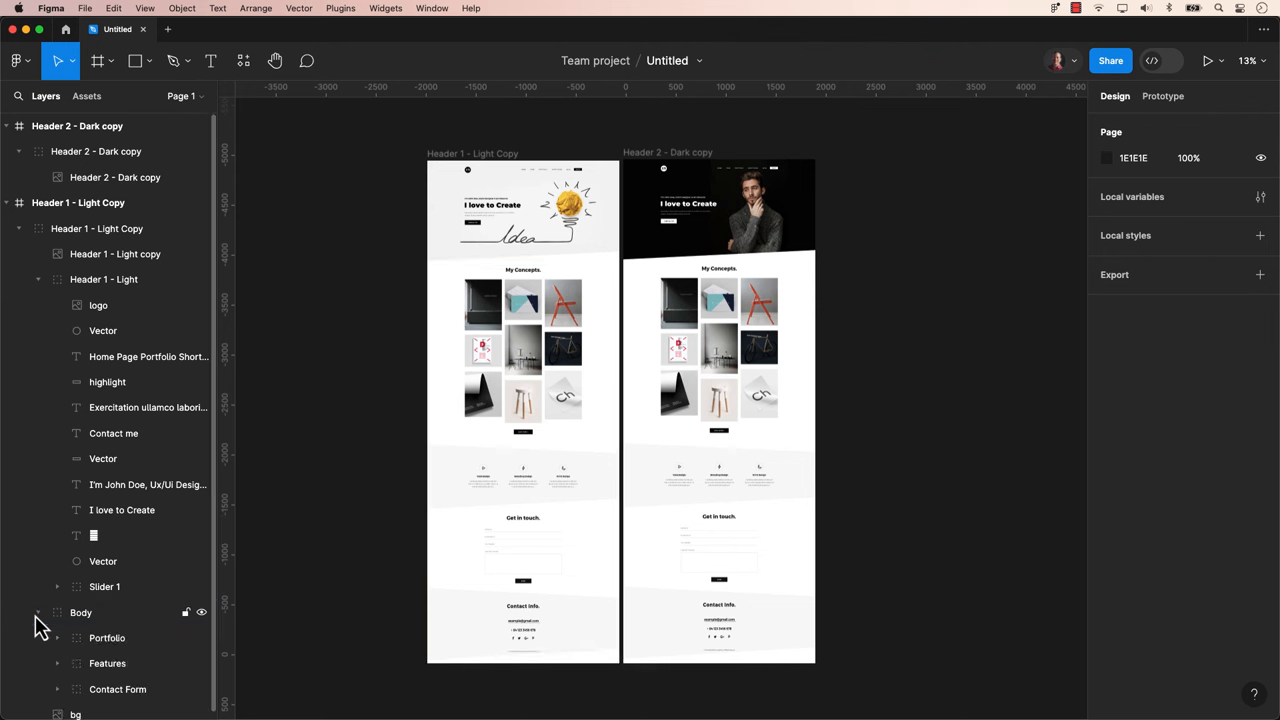